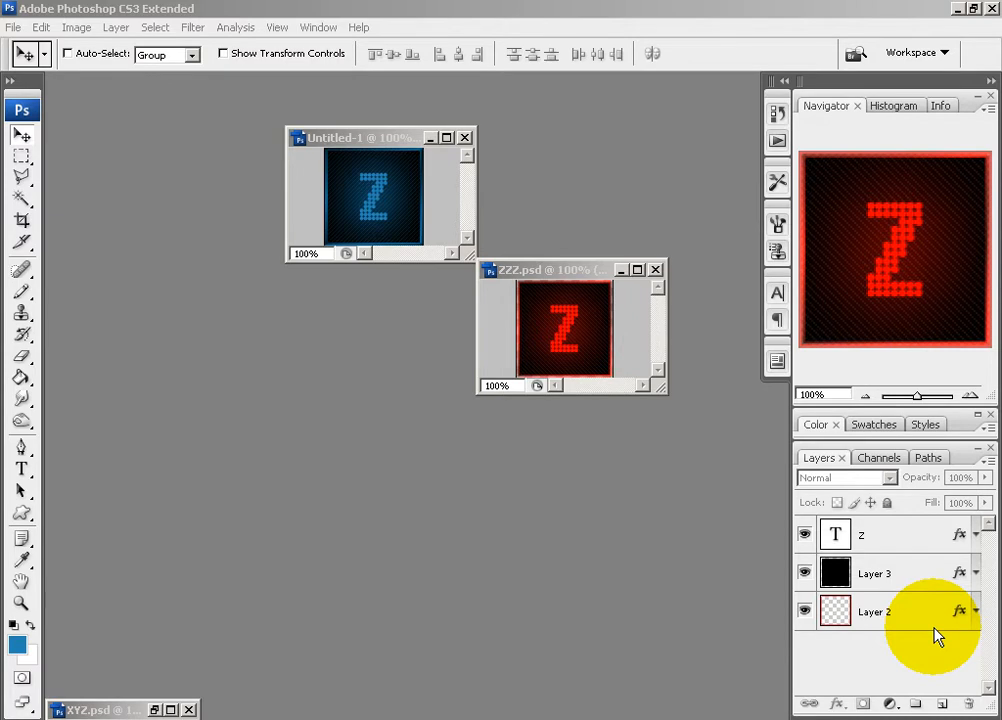
mouse_move(558, 652)
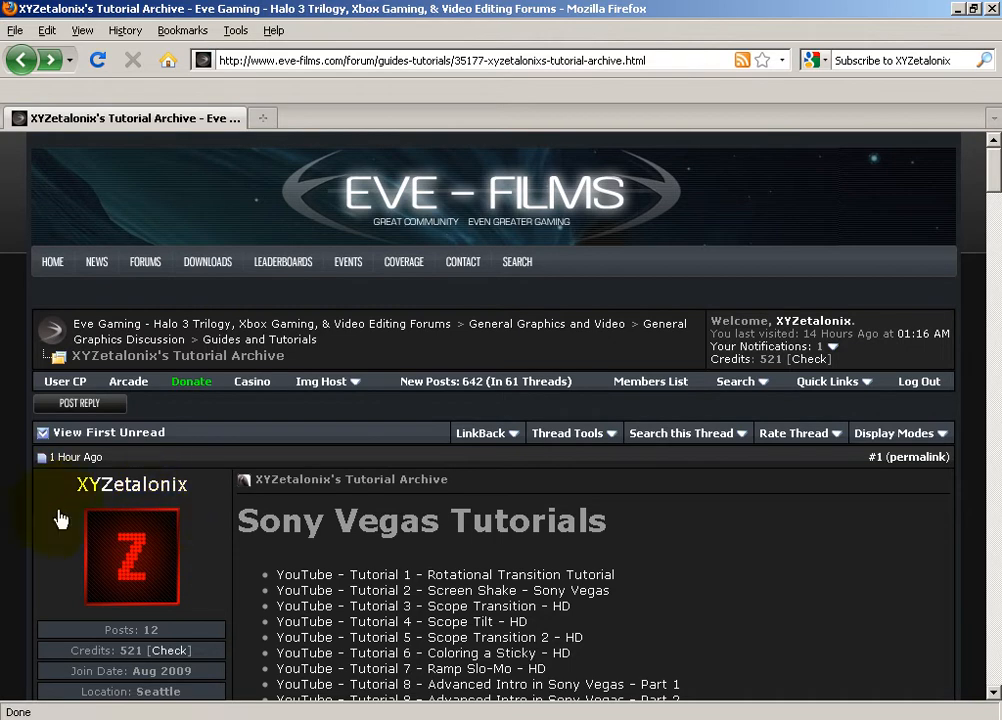
mouse_move(658, 584)
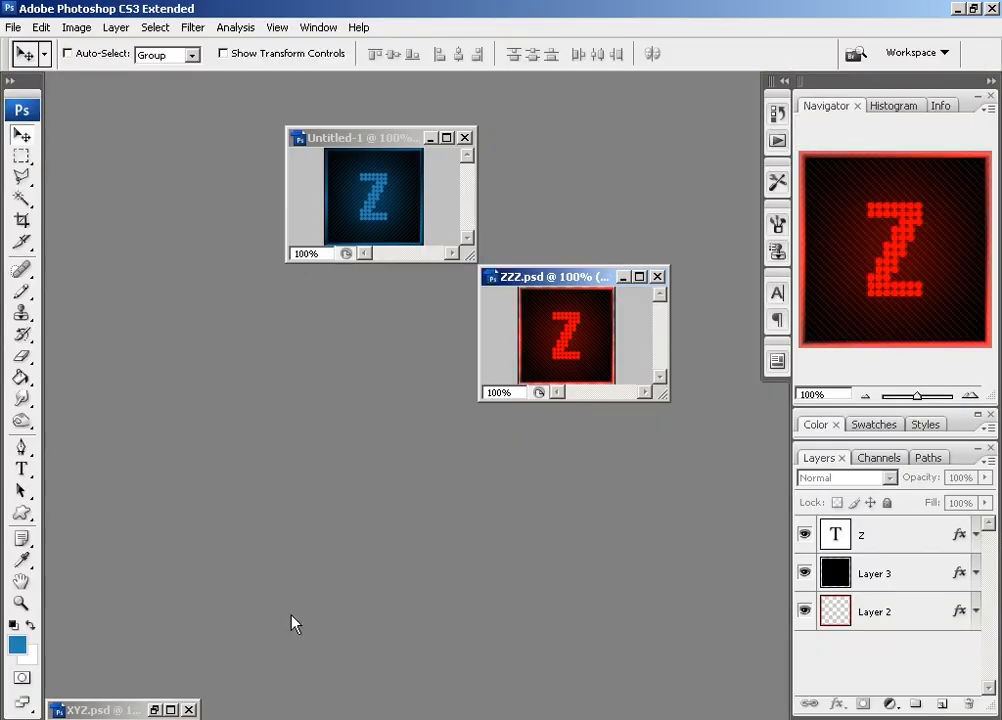
Create a new 4-pixel transparent tile document and bring it to the front.
left_click(12, 28)
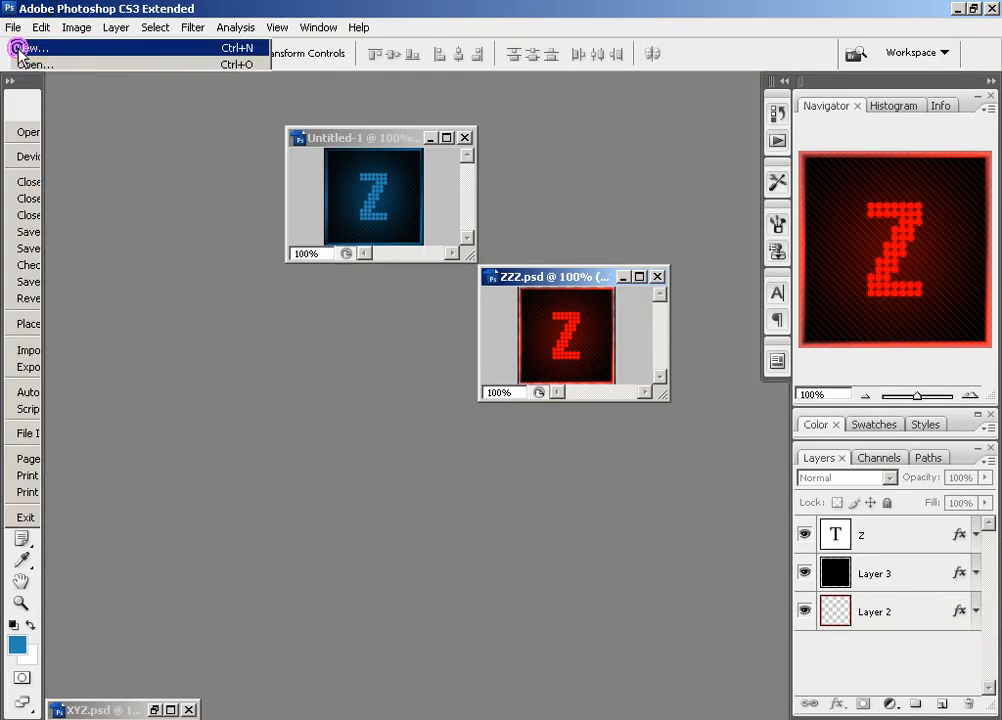
left_click(30, 48)
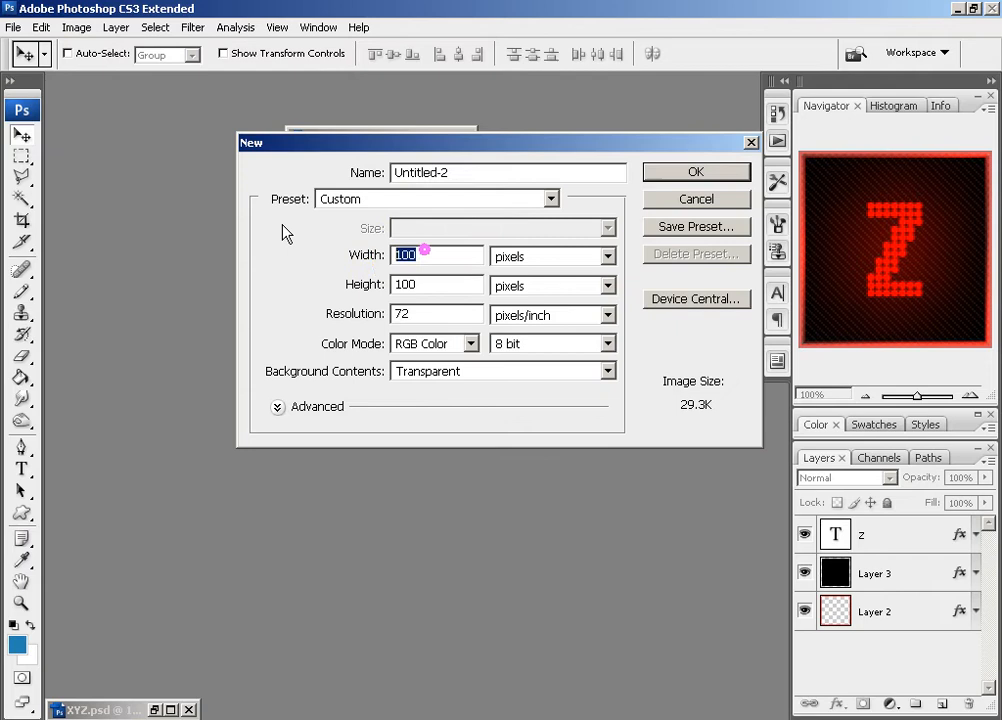
type("4")
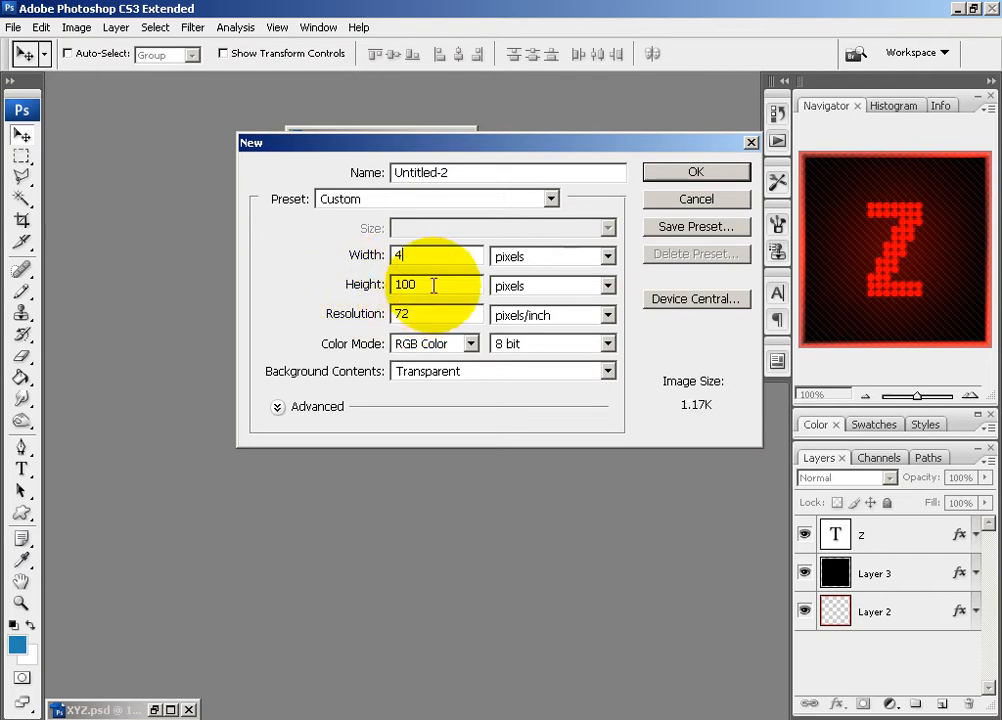
left_click(696, 172)
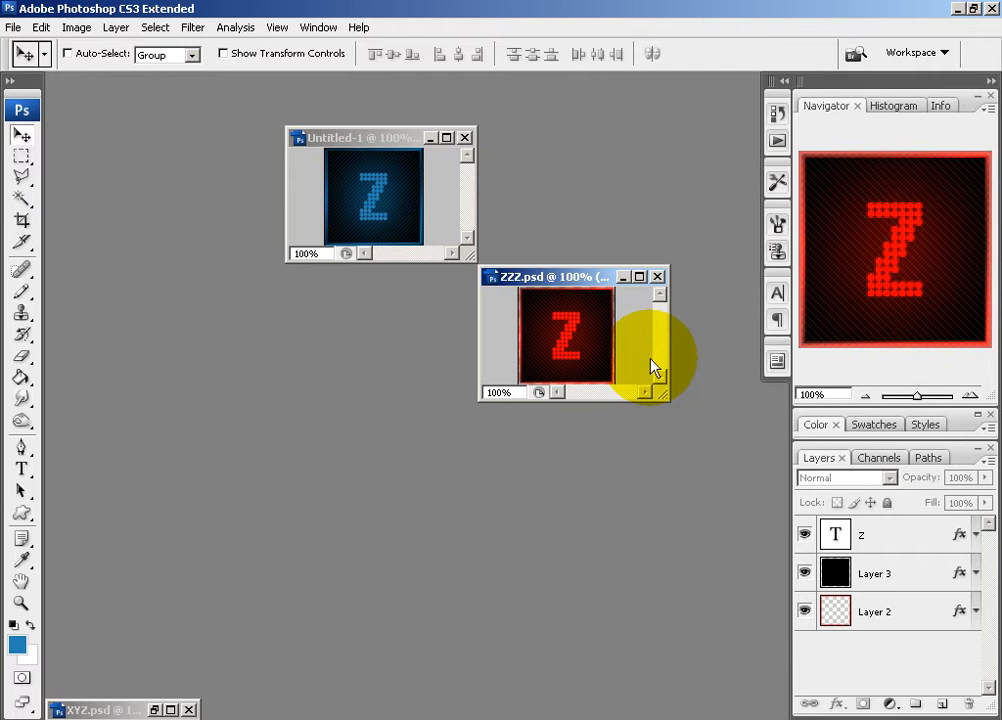
mouse_move(570, 276)
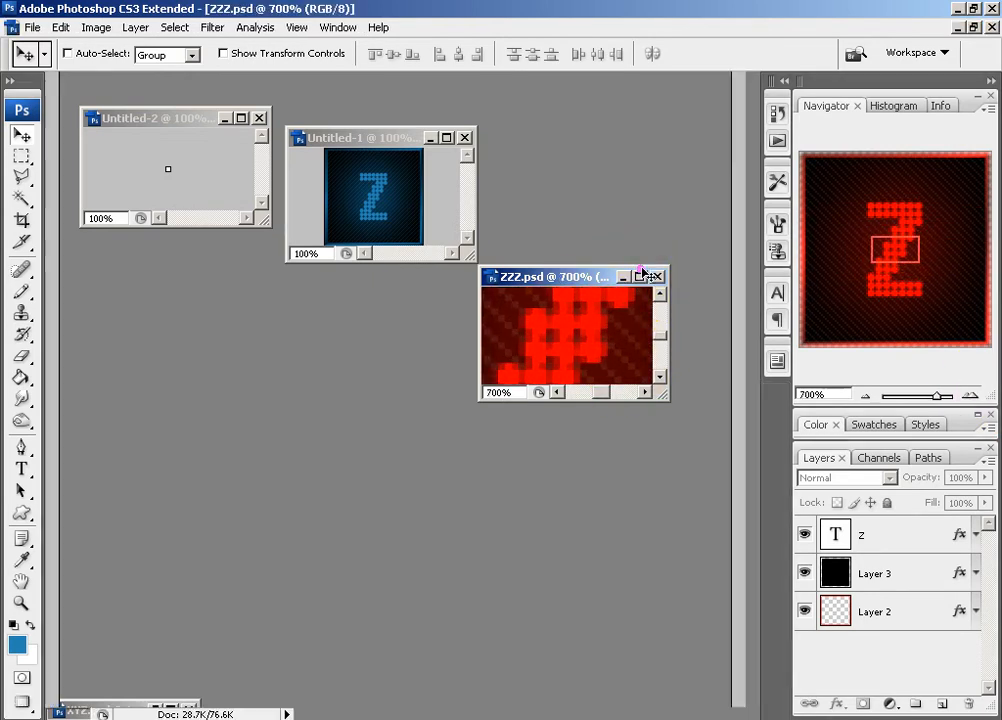
left_click(640, 276)
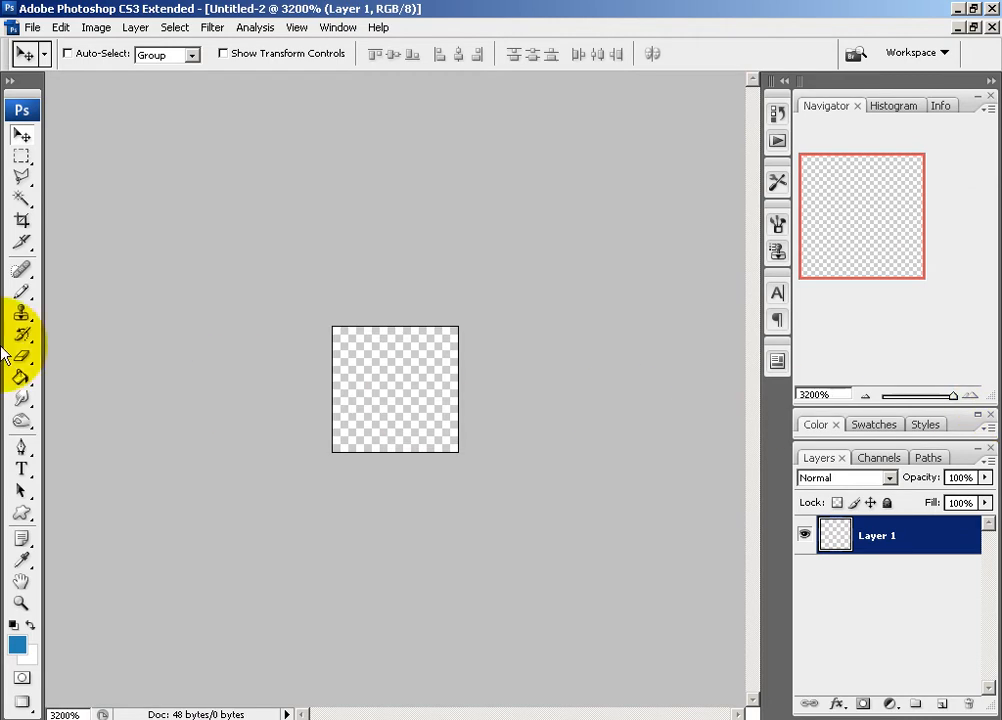
Draw white Pencil pixels diagonally on the tile, then delete the temporary black backdrop layer.
left_click(22, 290)
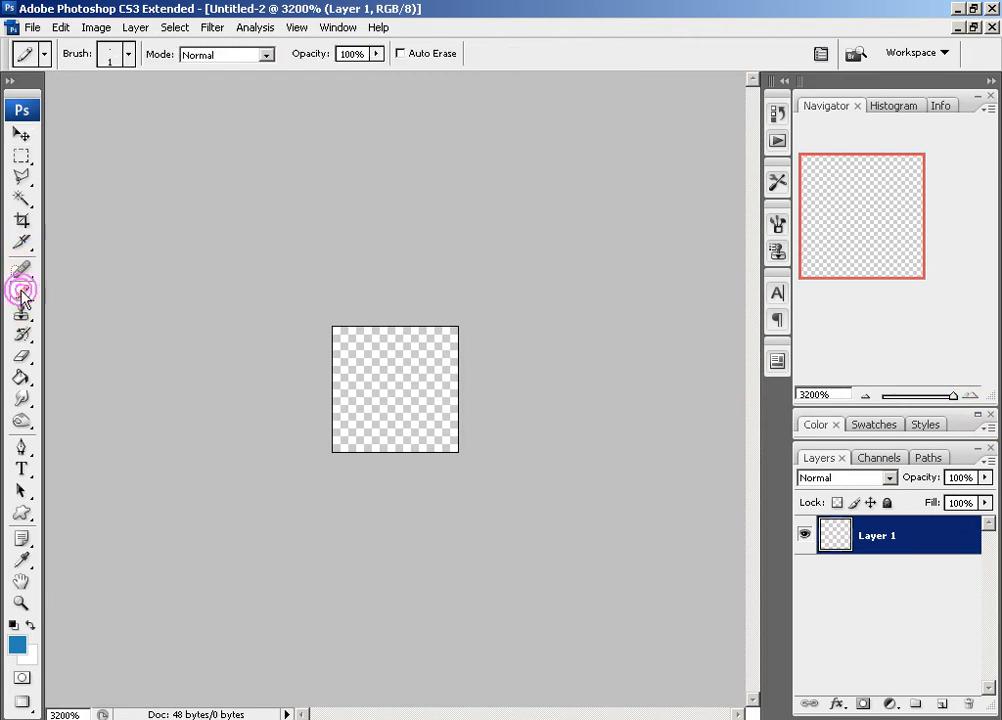
mouse_move(20, 630)
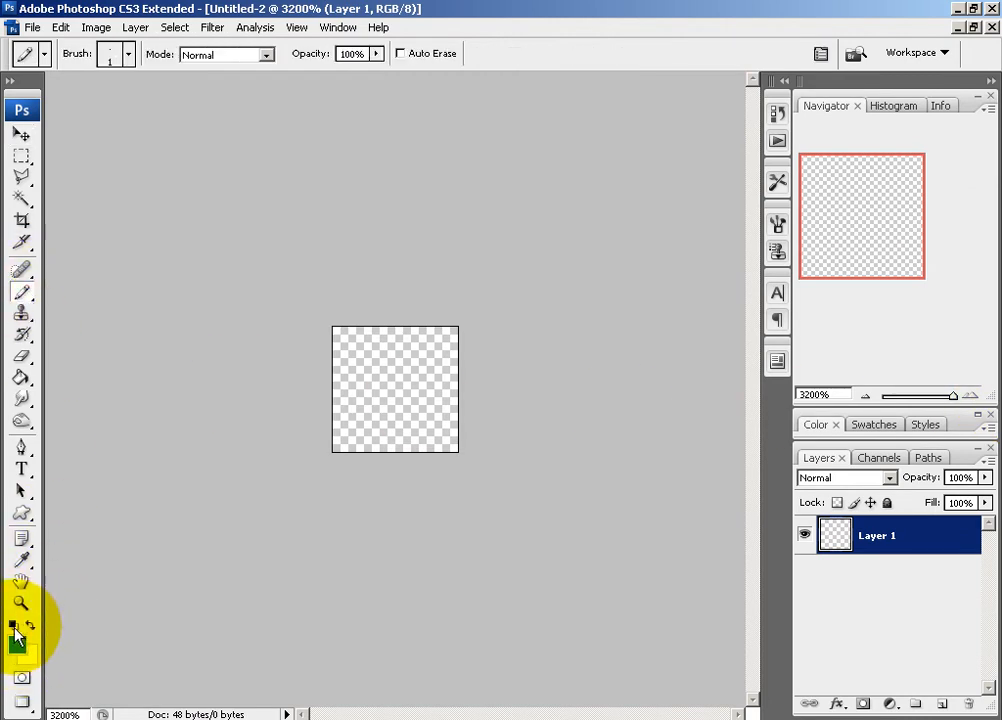
left_click(16, 624)
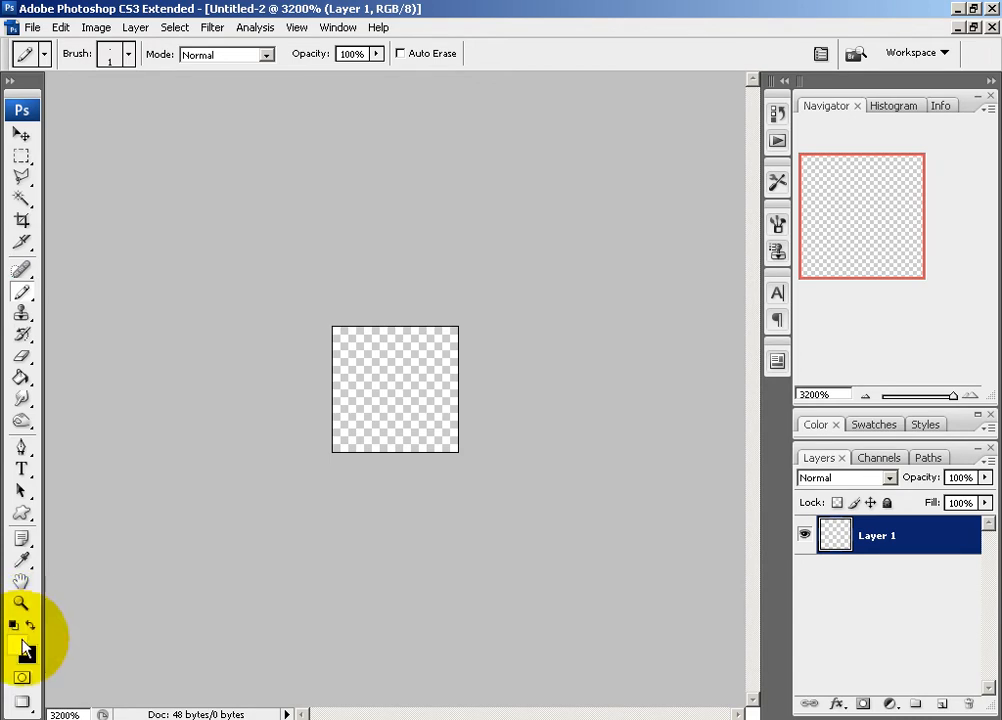
left_click(16, 644)
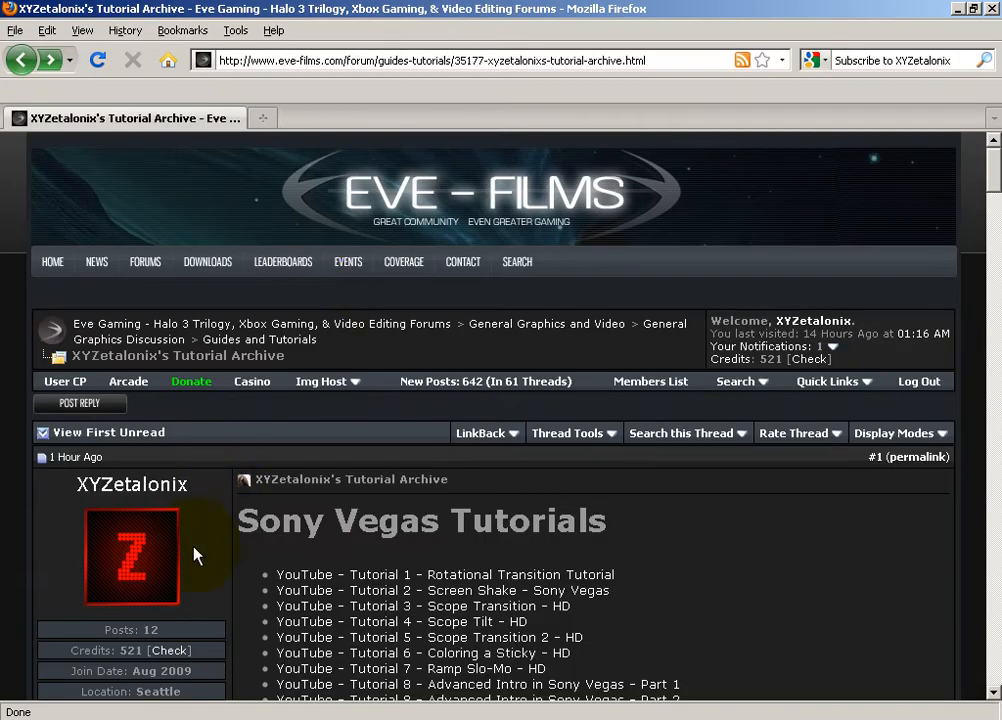
mouse_move(244, 690)
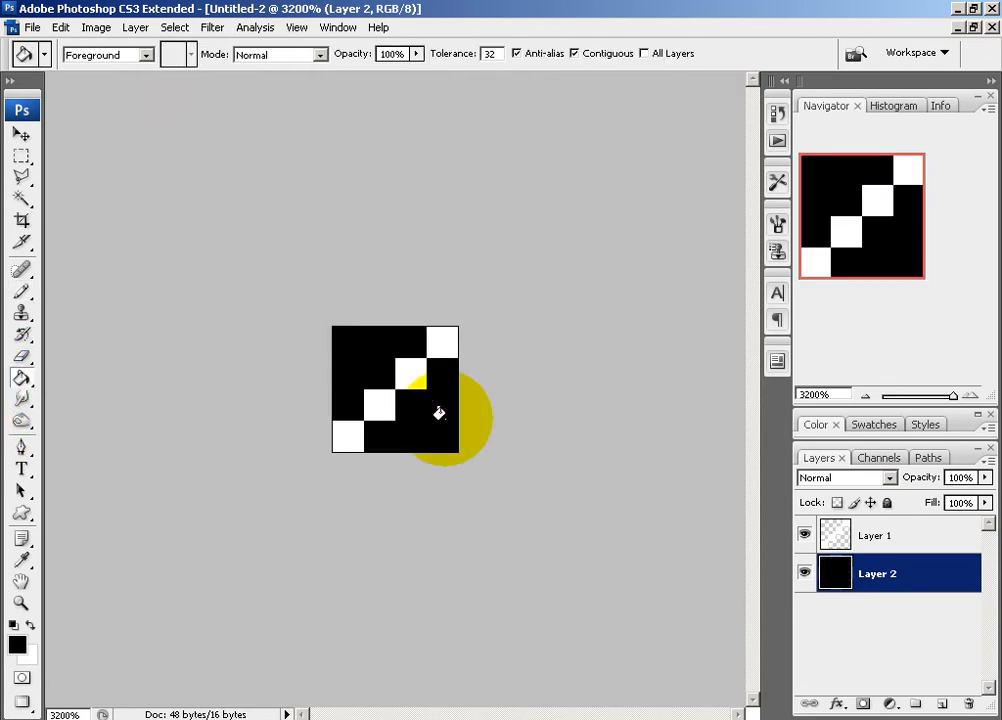
right_click(876, 572)
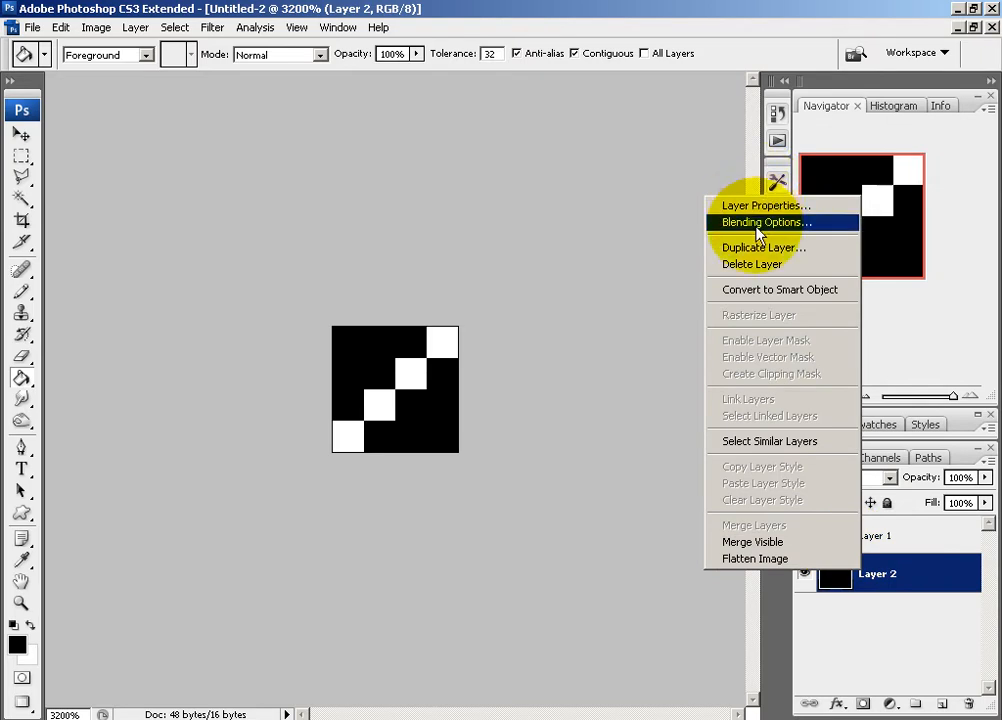
left_click(60, 28)
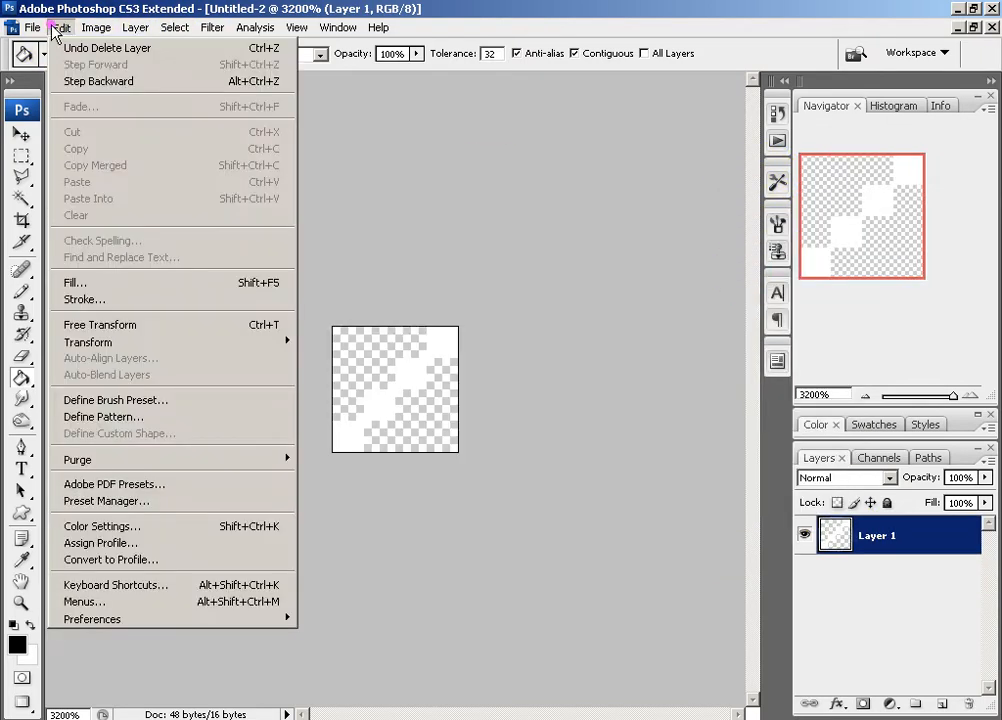
Define the diagonal tile as a pattern named 'white scan'.
left_click(104, 416)
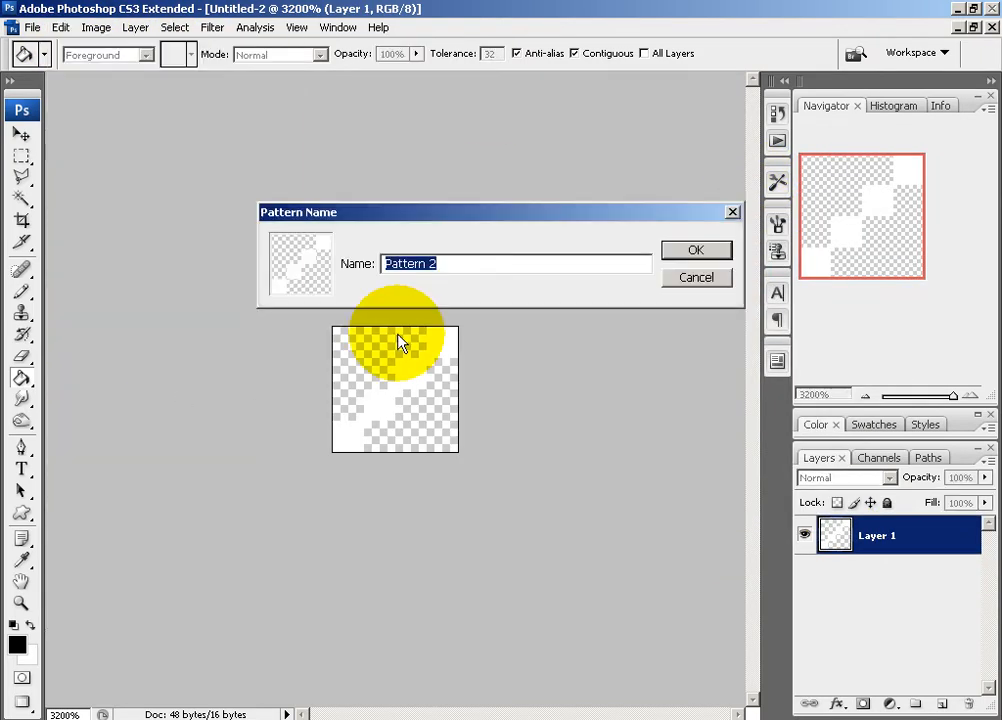
type("whit")
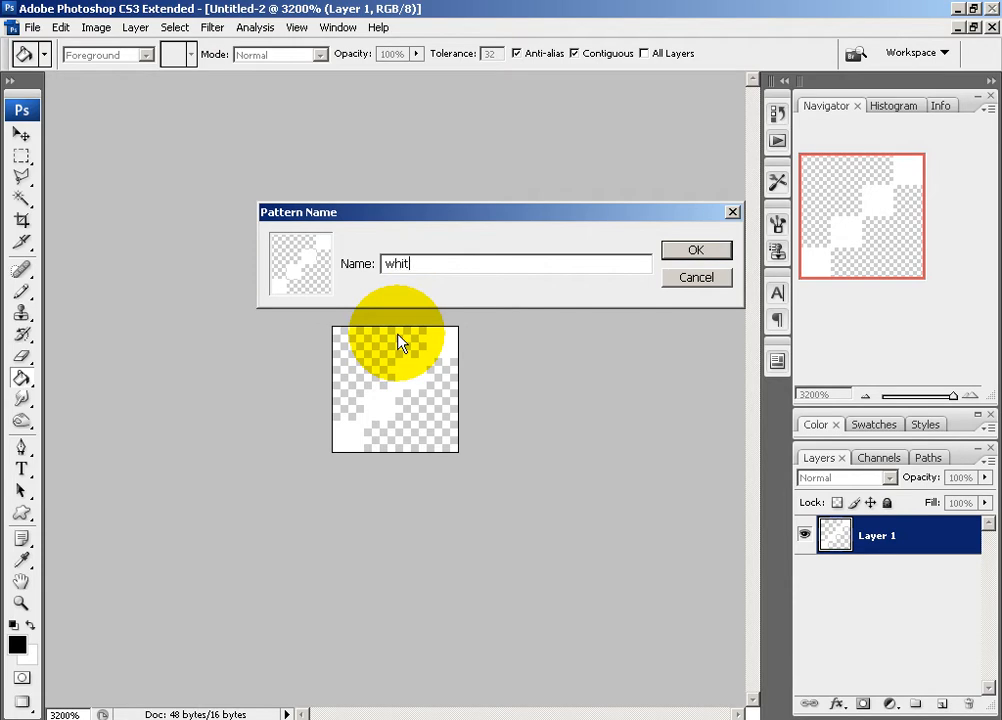
type("e scanl")
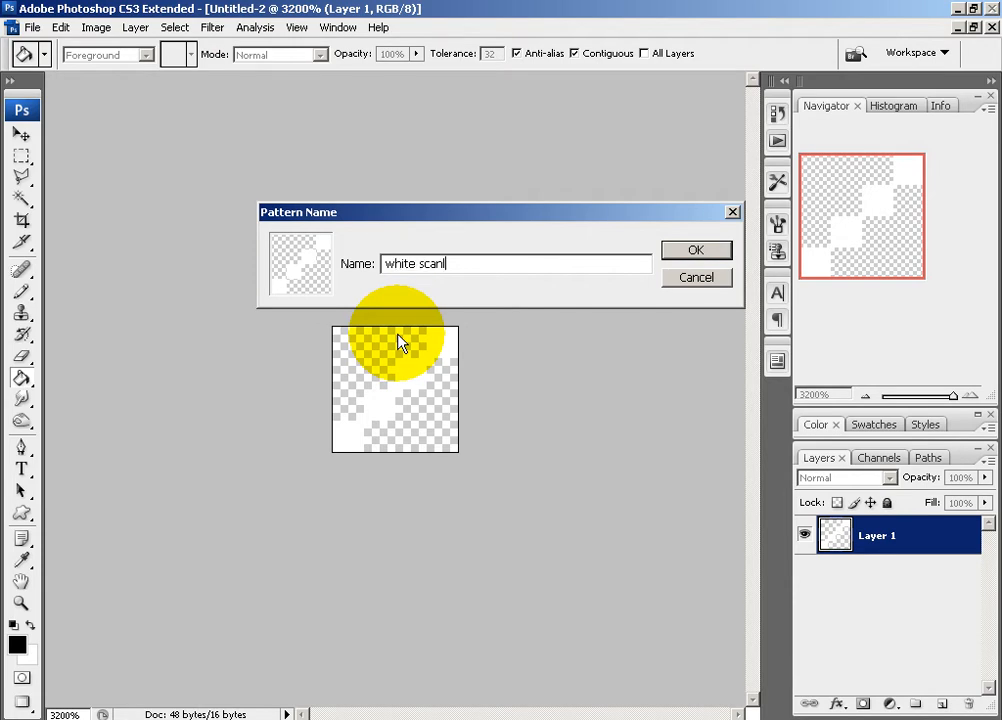
left_click(696, 250)
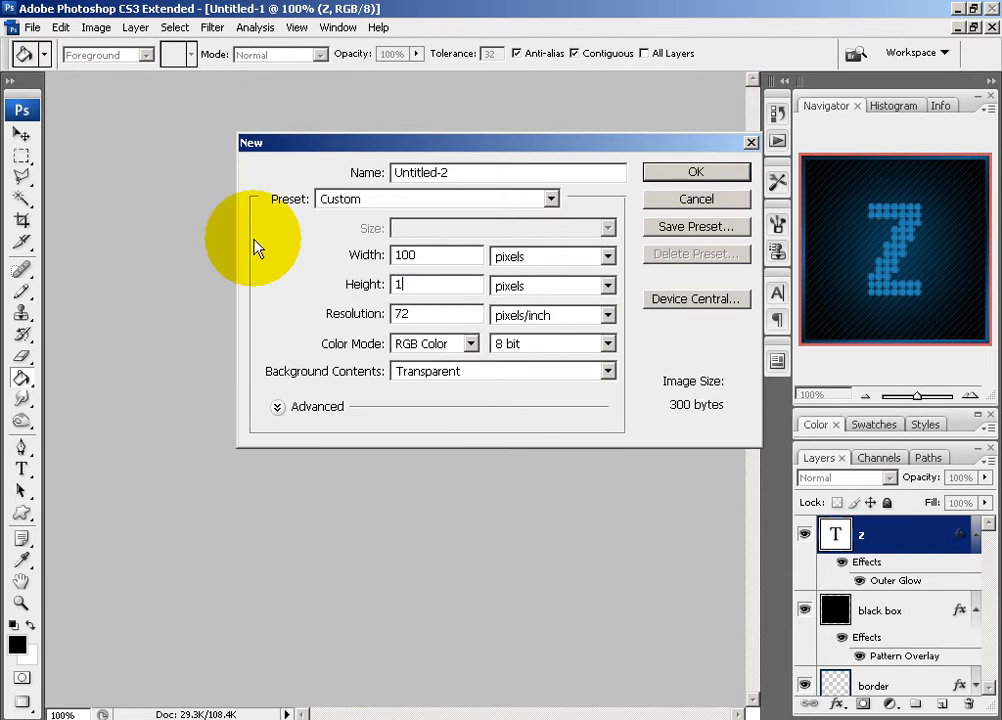
Create the 100×100 transparent document and rename its layer to 'border'.
left_click(696, 172)
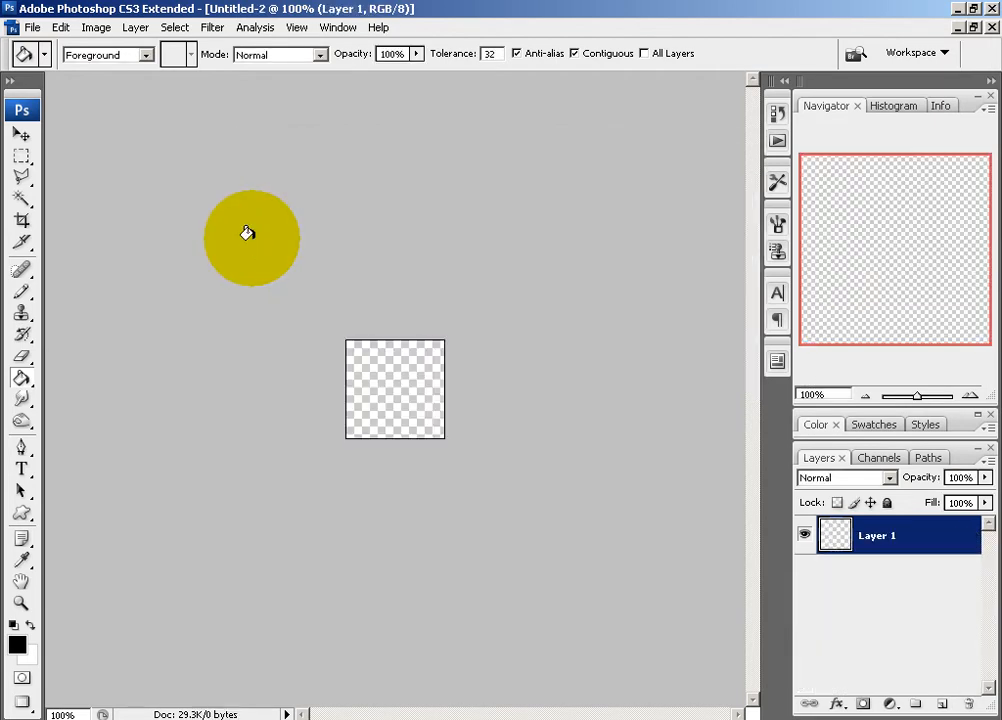
left_click_drag(250, 238, 692, 480)
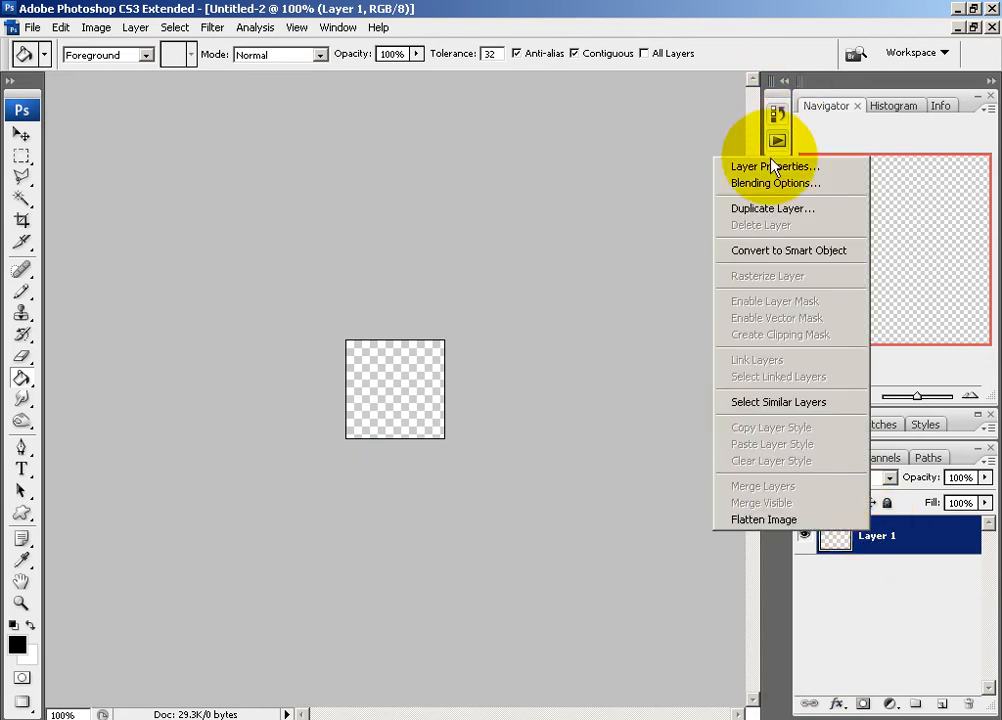
left_click(776, 166)
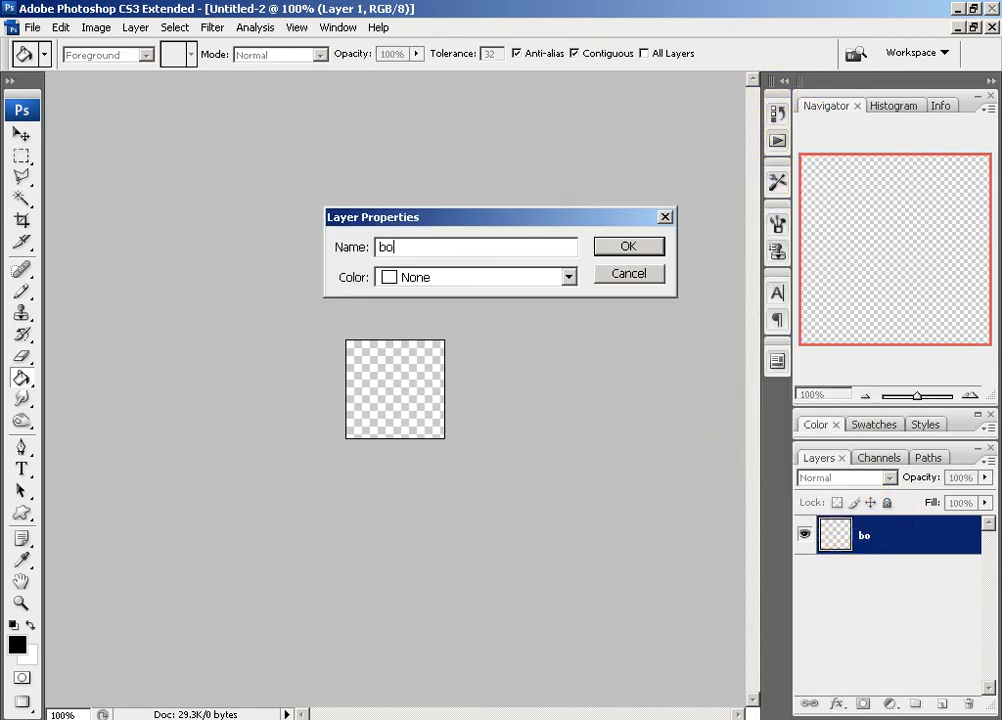
left_click(628, 246)
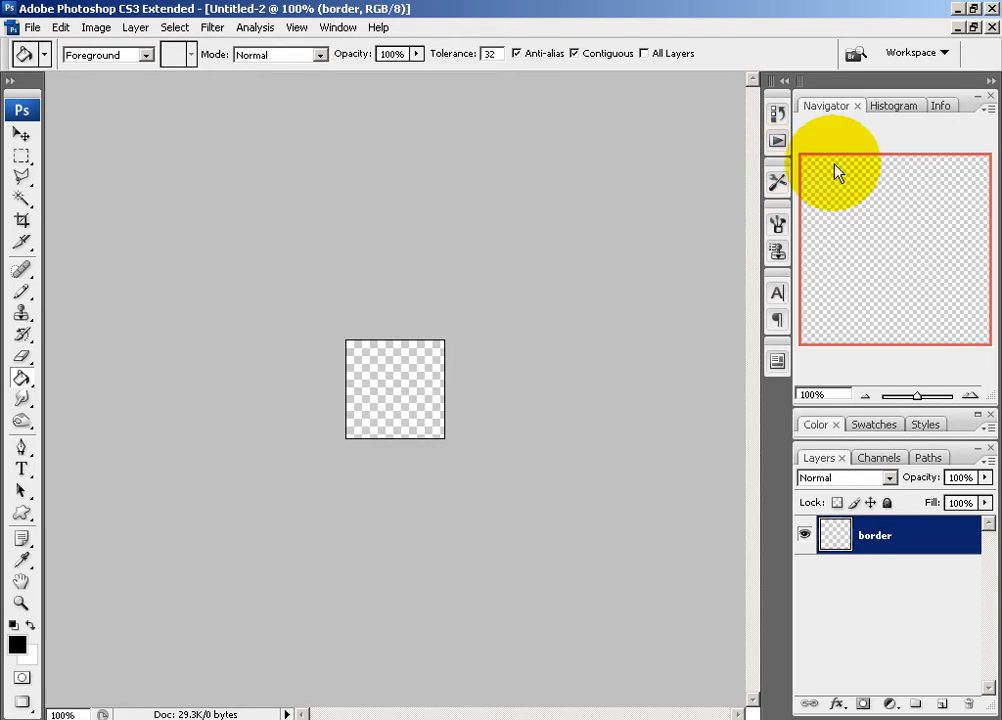
left_click(20, 156)
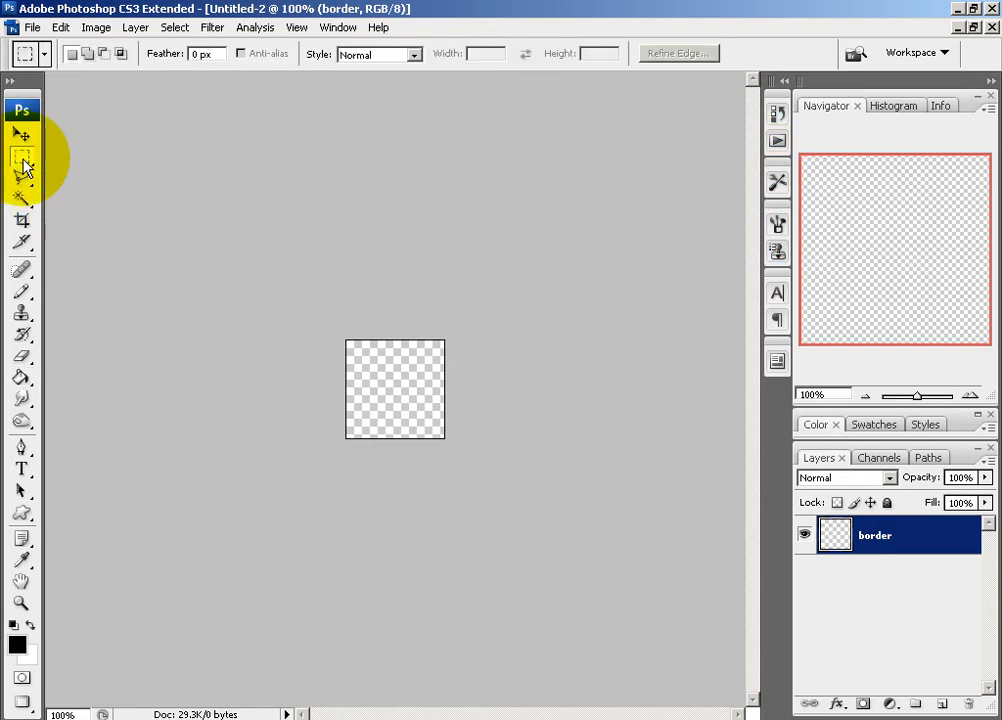
mouse_move(838, 604)
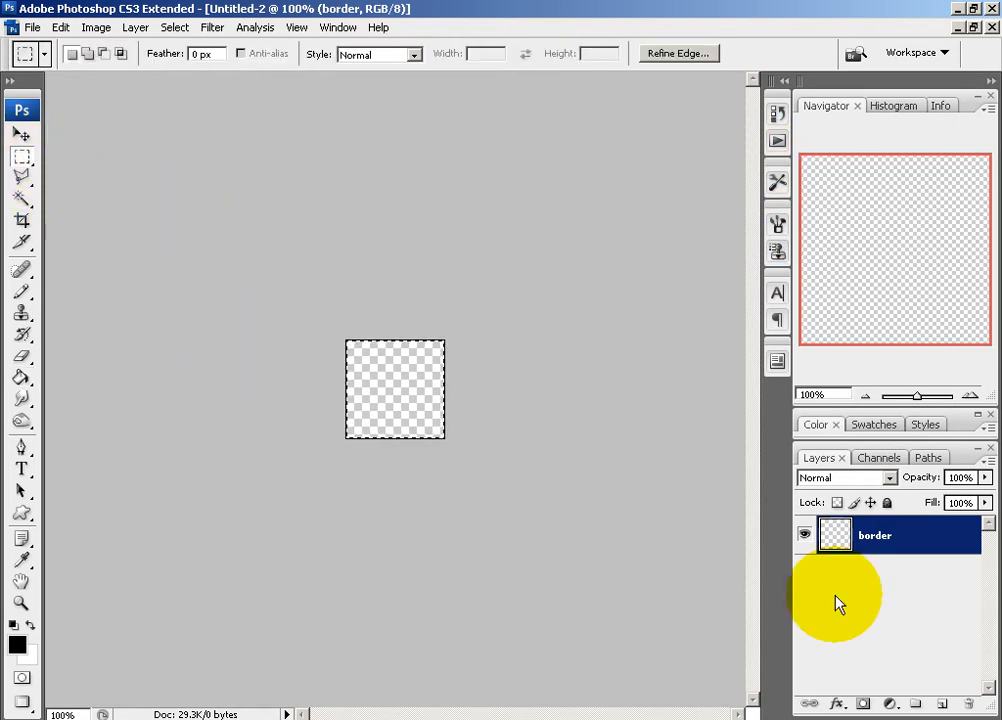
mouse_move(4, 308)
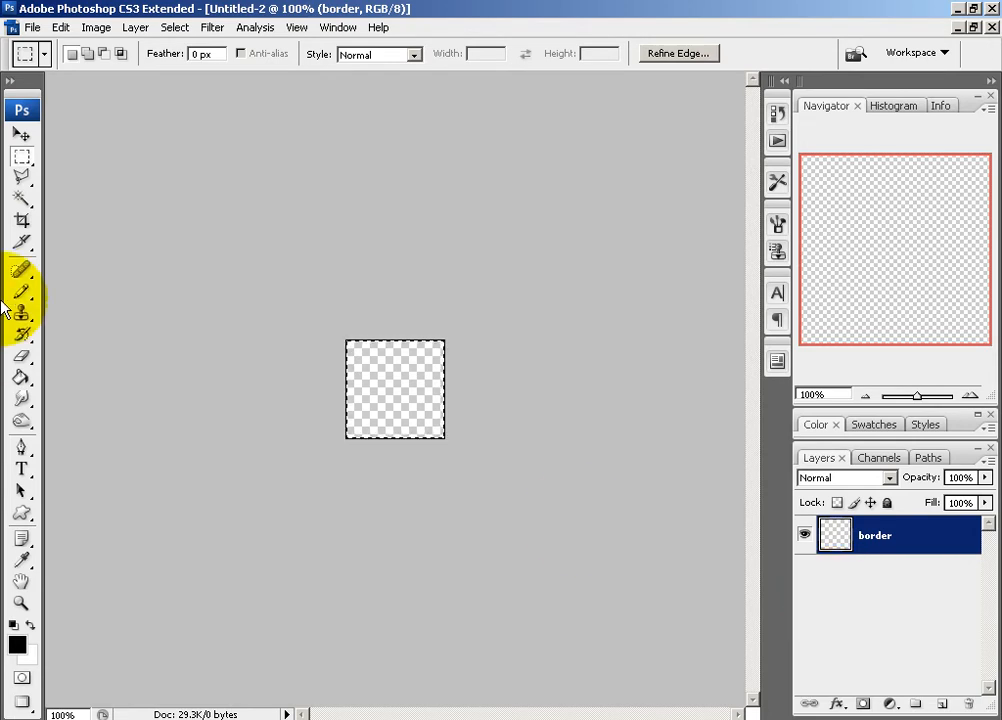
Set up a 5 px stroke for the square selection and choose a blue hue.
left_click(60, 28)
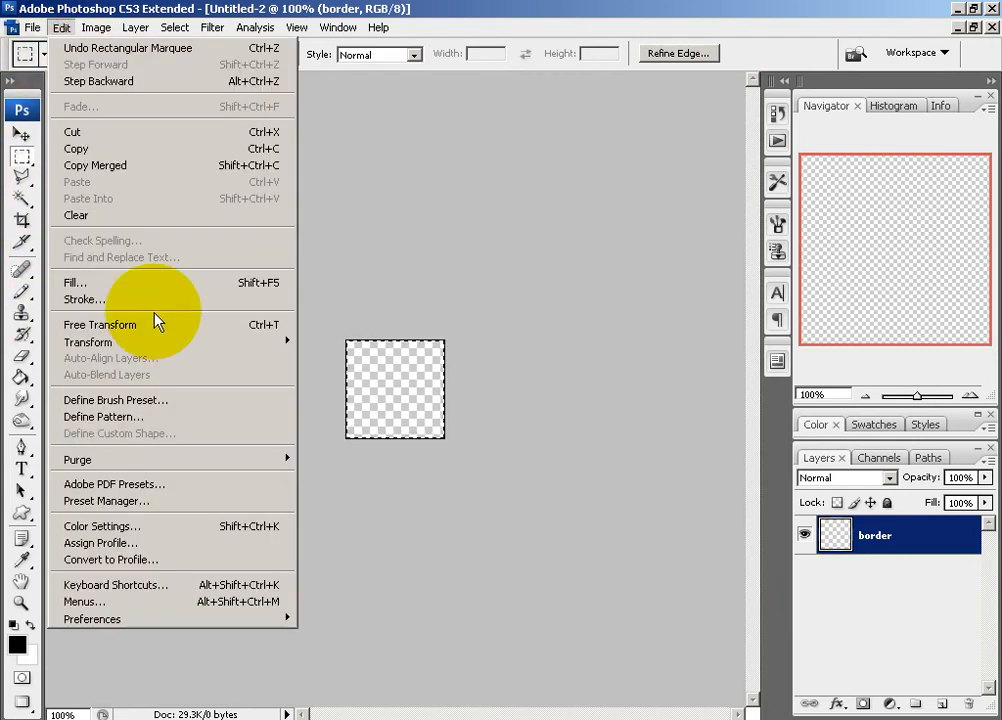
left_click(84, 300)
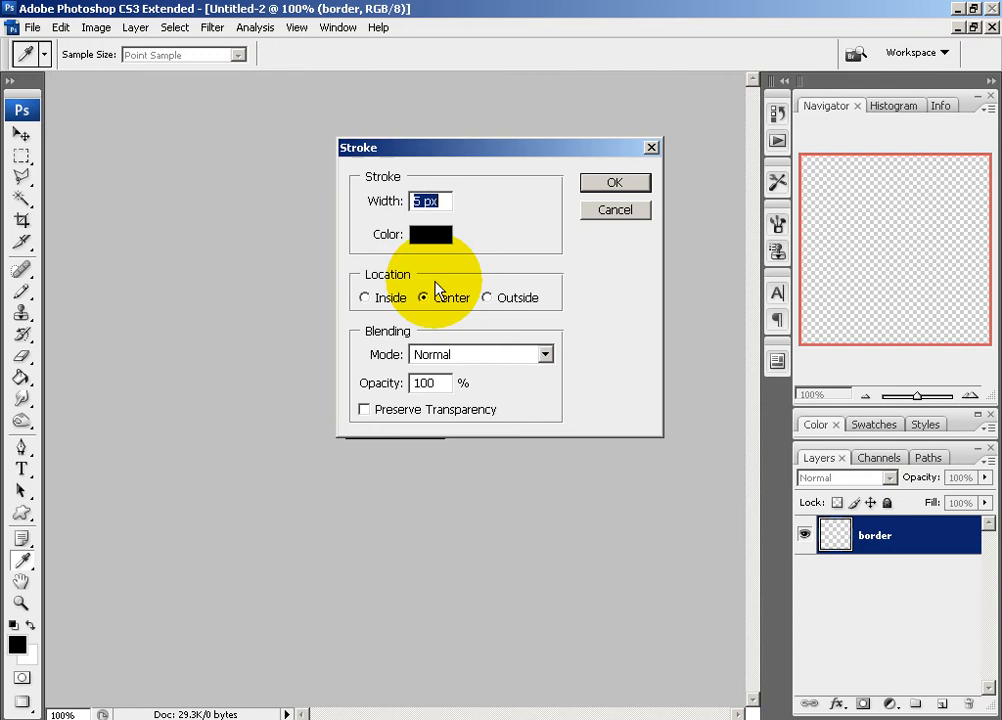
left_click(430, 234)
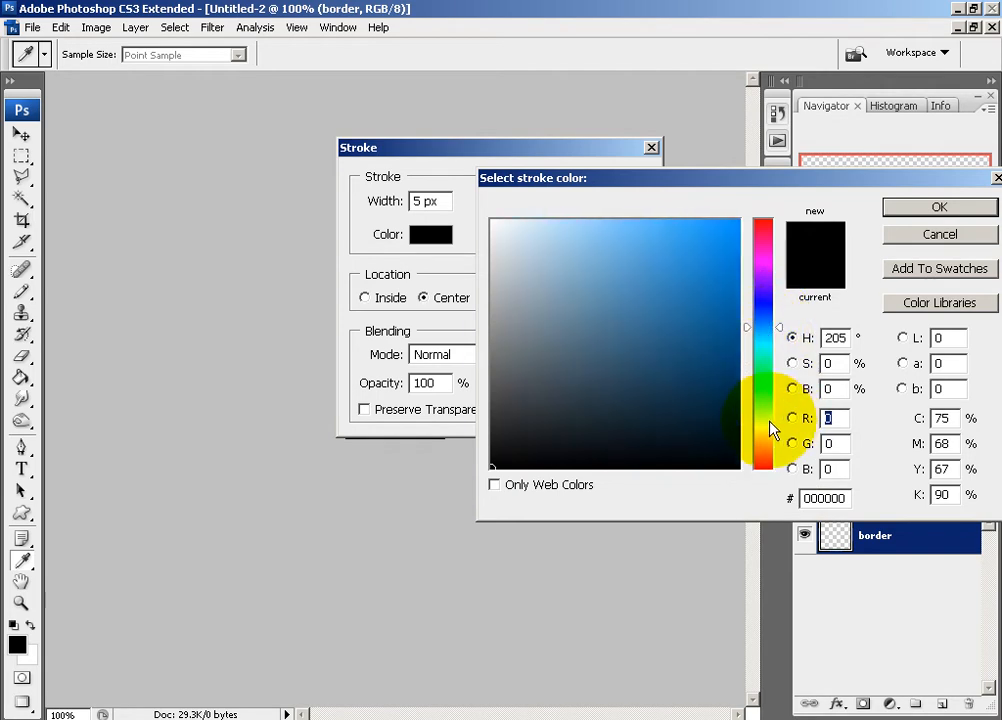
left_click(680, 312)
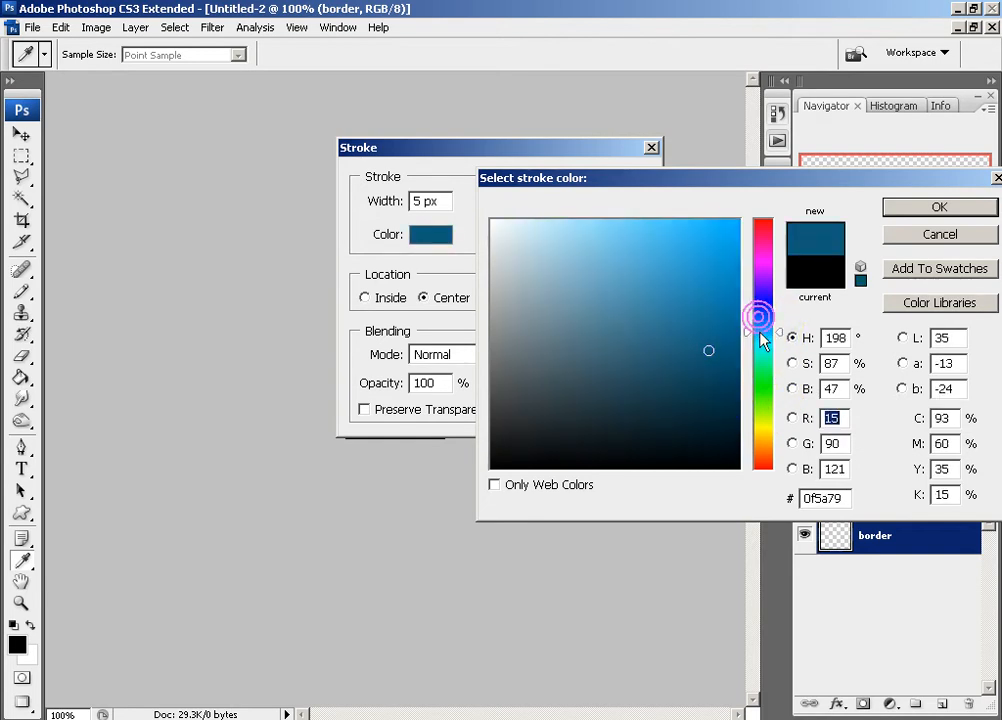
Fine-tune the stroke colour to #1d7296 and apply it around the square.
left_click(938, 206)
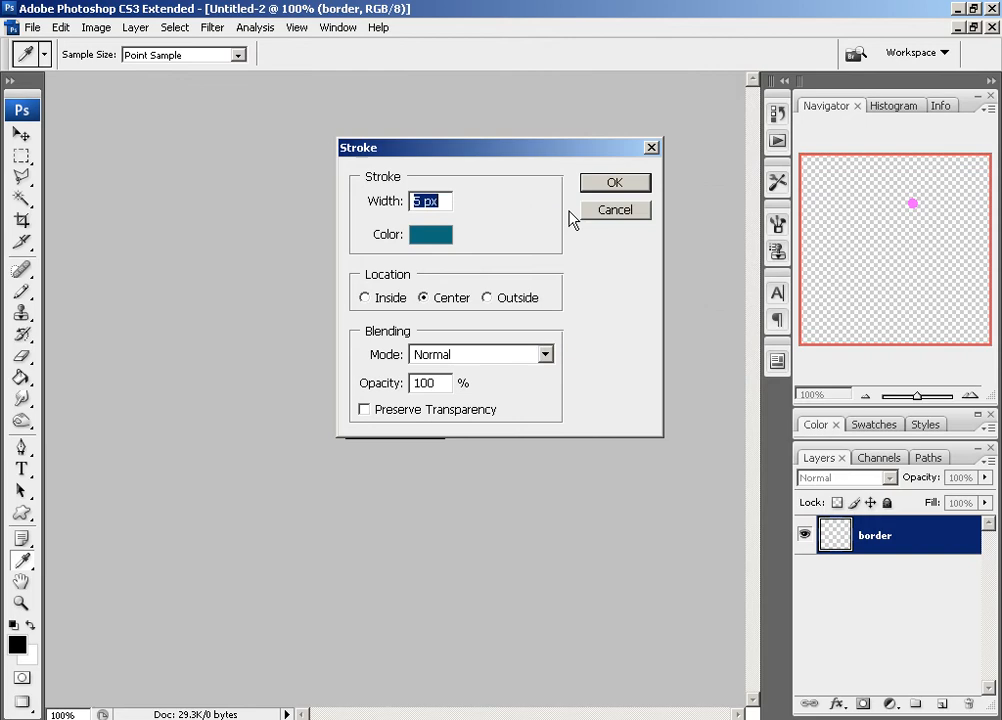
left_click(430, 232)
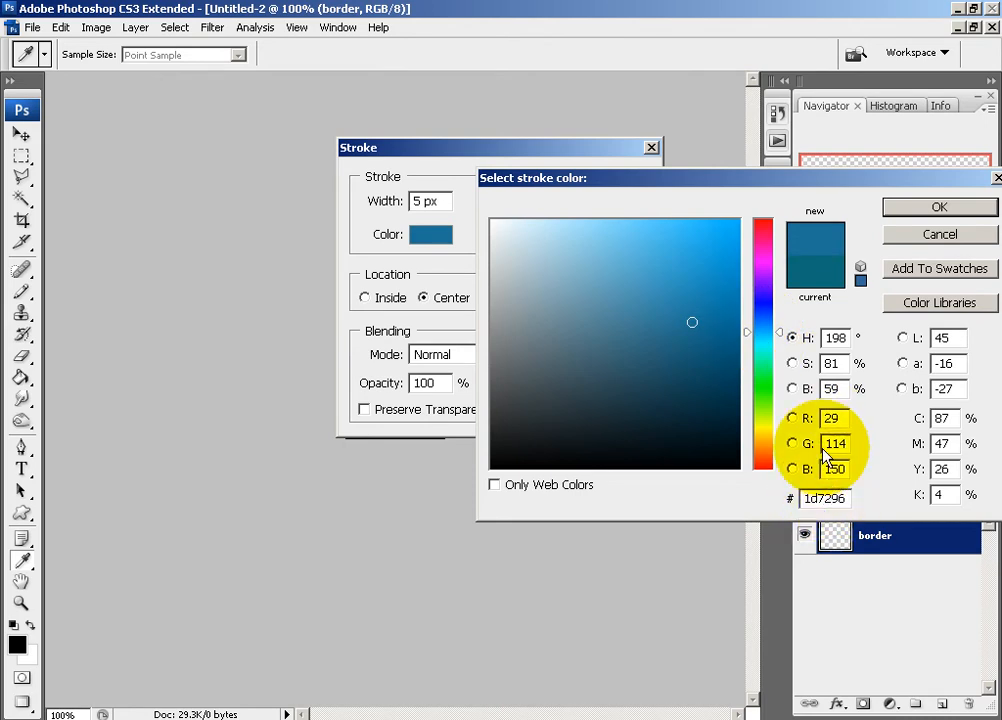
right_click(824, 498)
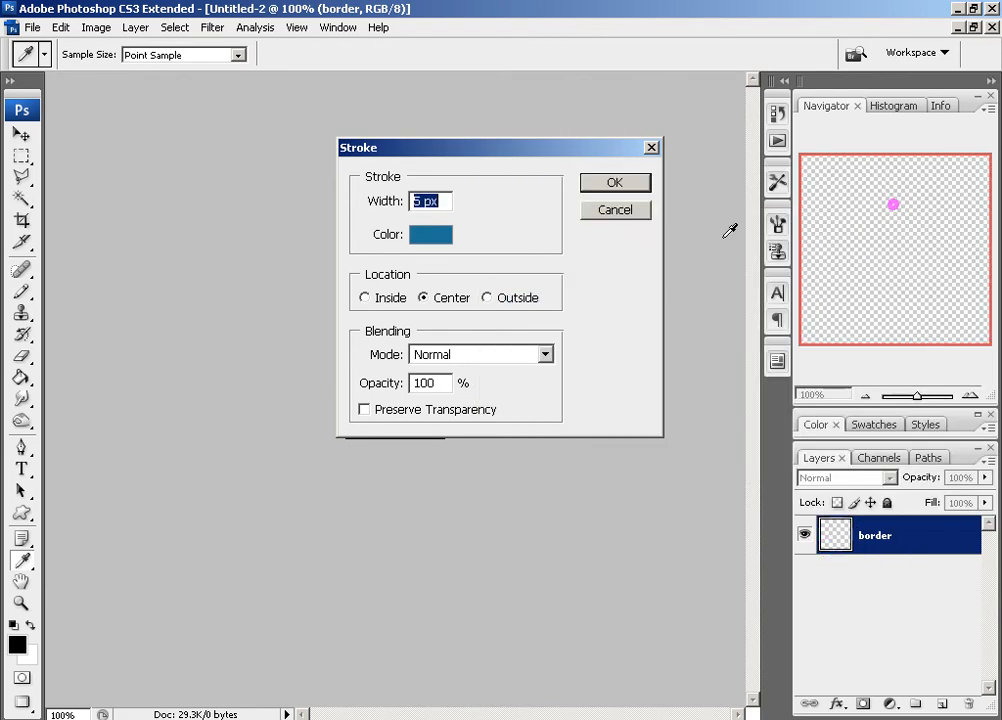
left_click(614, 182)
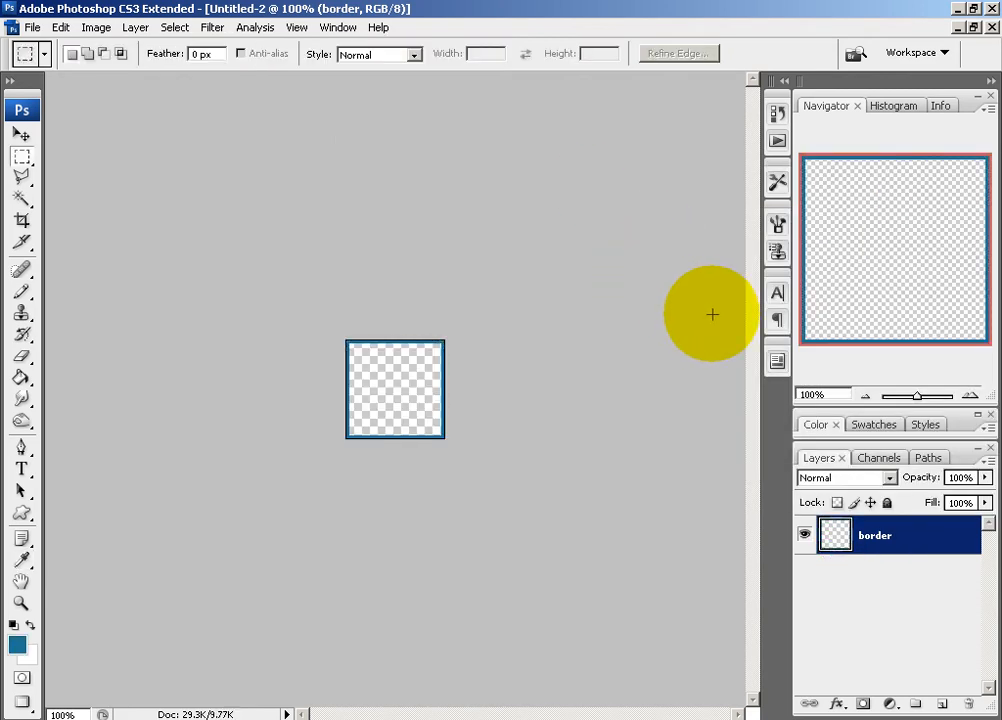
Enable Bevel and Emboss on the border layer with Depth pushed to 1000%.
right_click(876, 536)
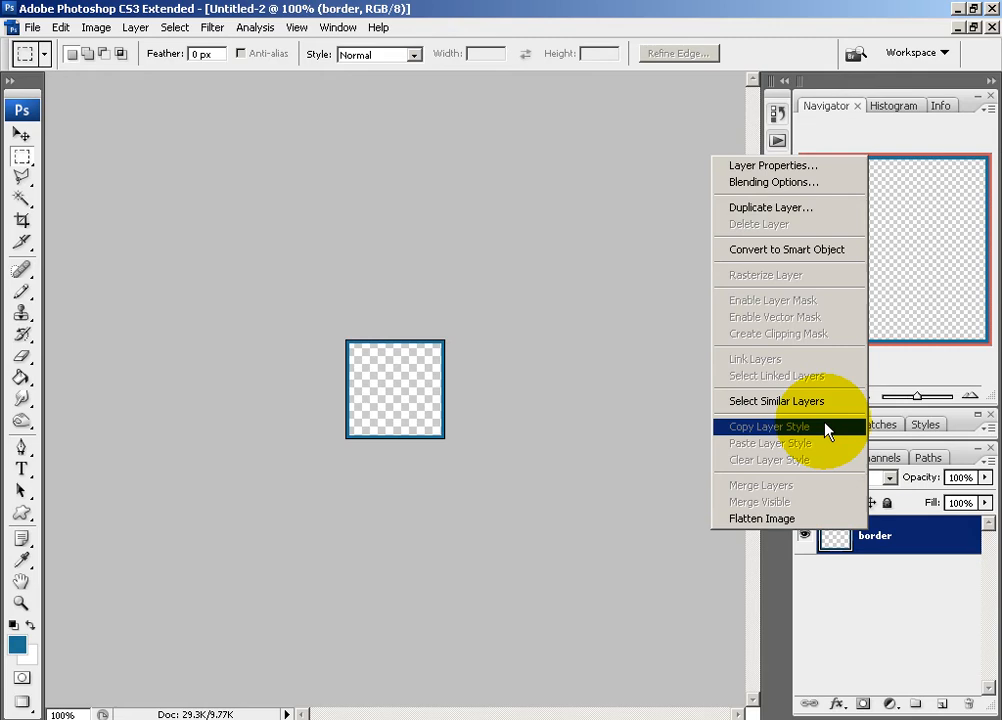
left_click(772, 182)
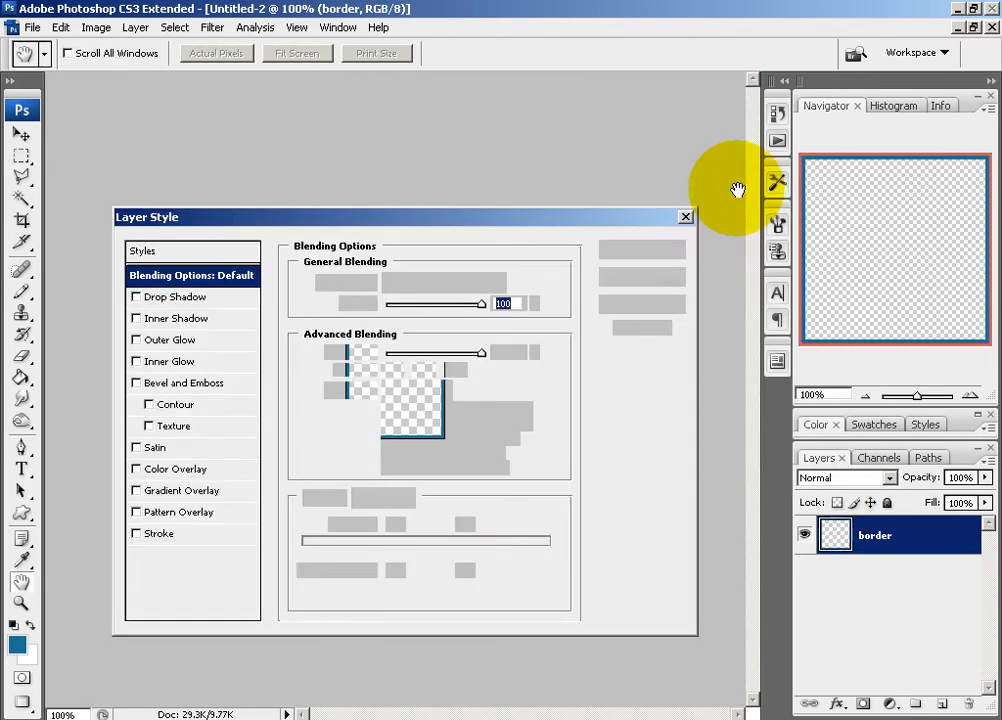
left_click(184, 382)
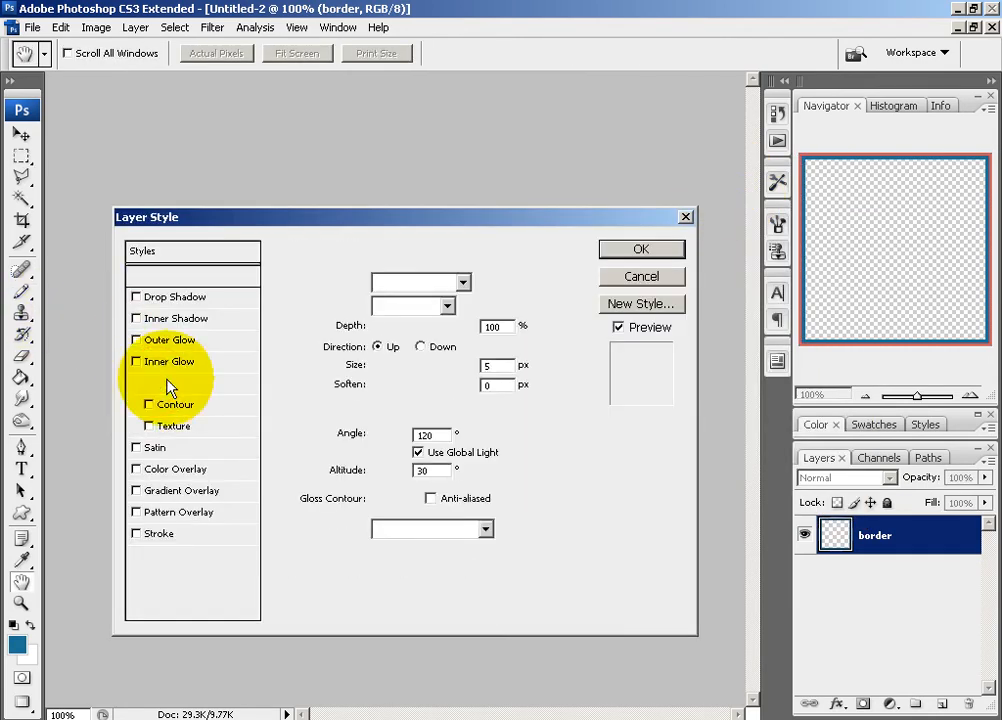
left_click(188, 384)
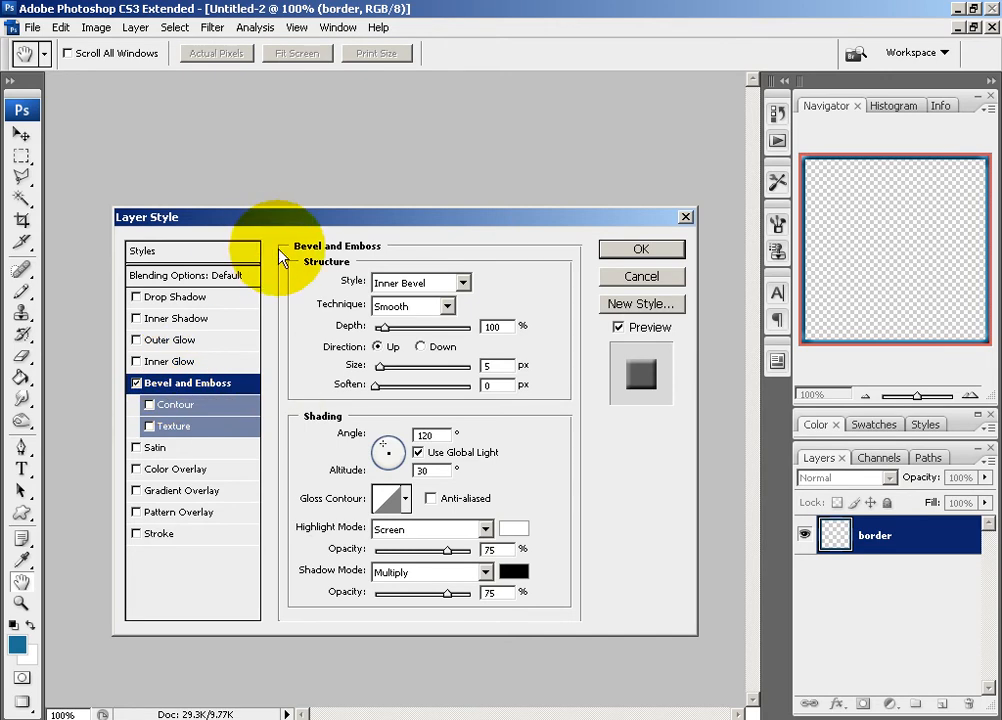
mouse_move(404, 310)
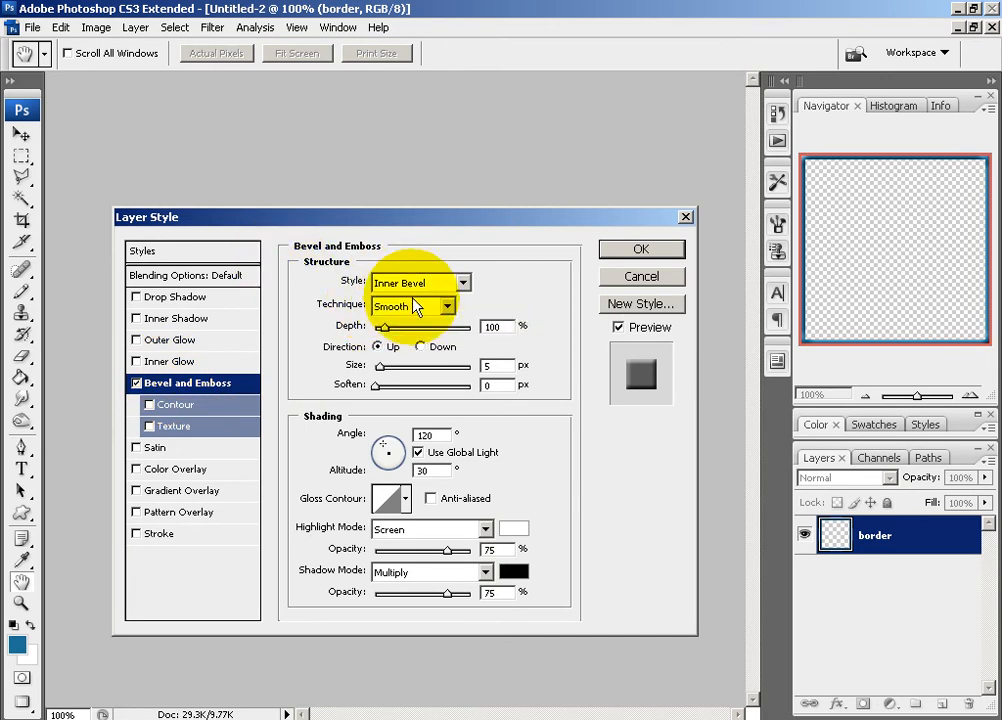
mouse_move(464, 352)
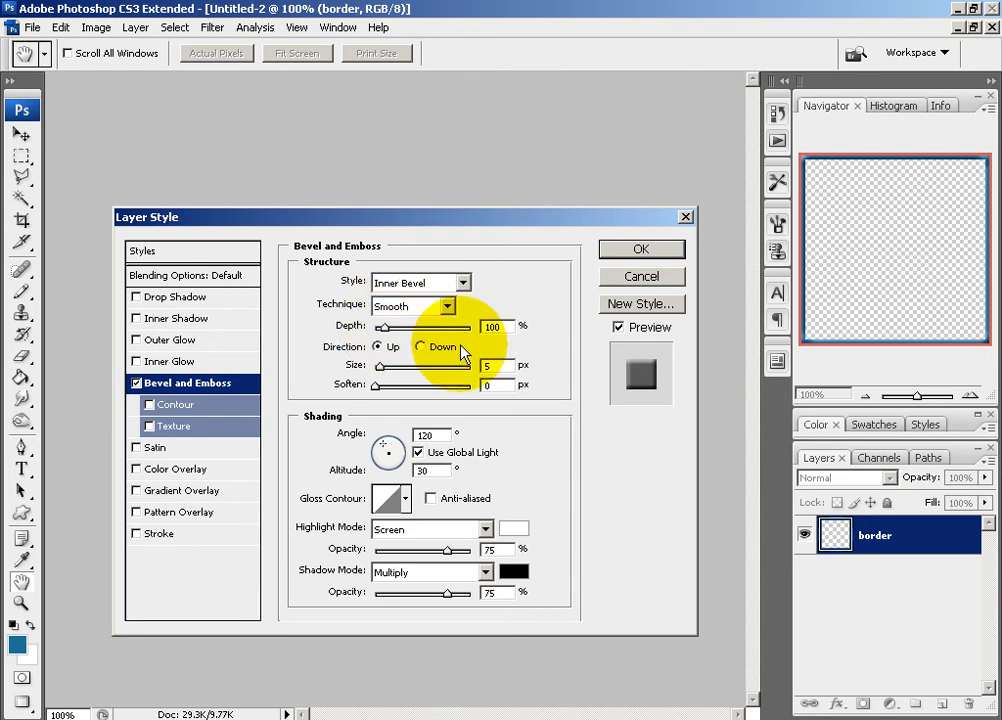
mouse_move(398, 336)
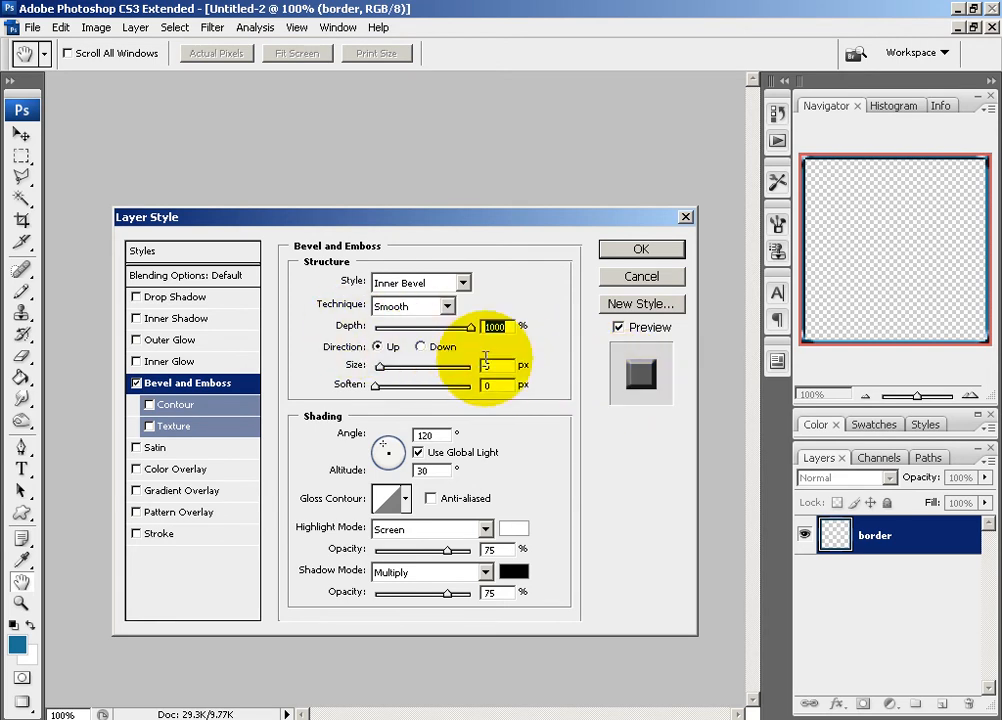
left_click_drag(378, 368, 428, 368)
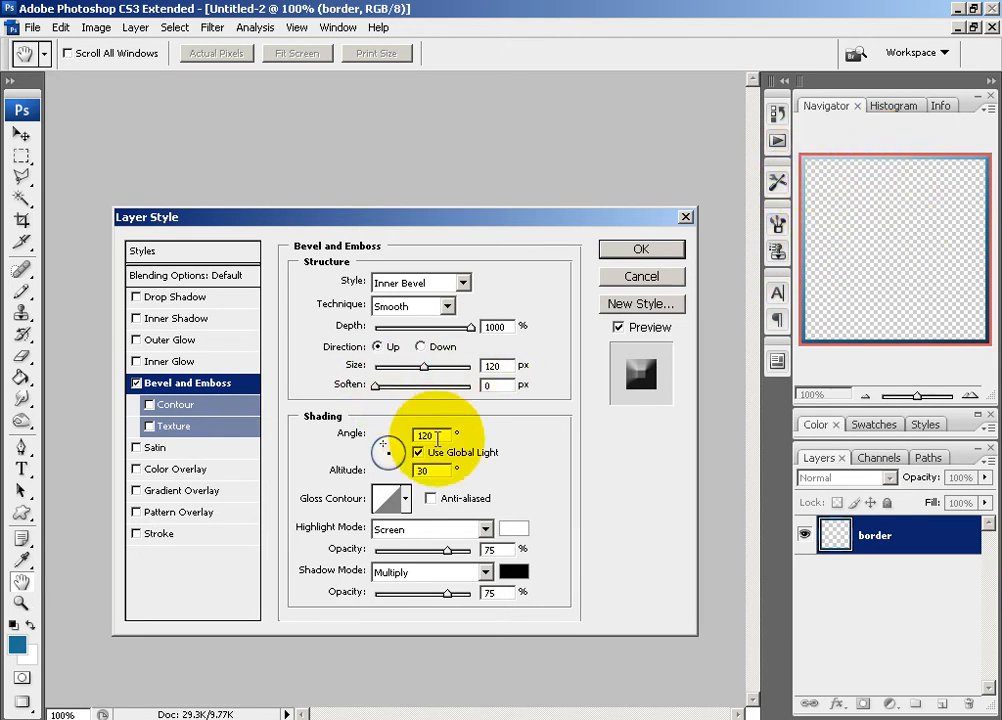
mouse_move(390, 496)
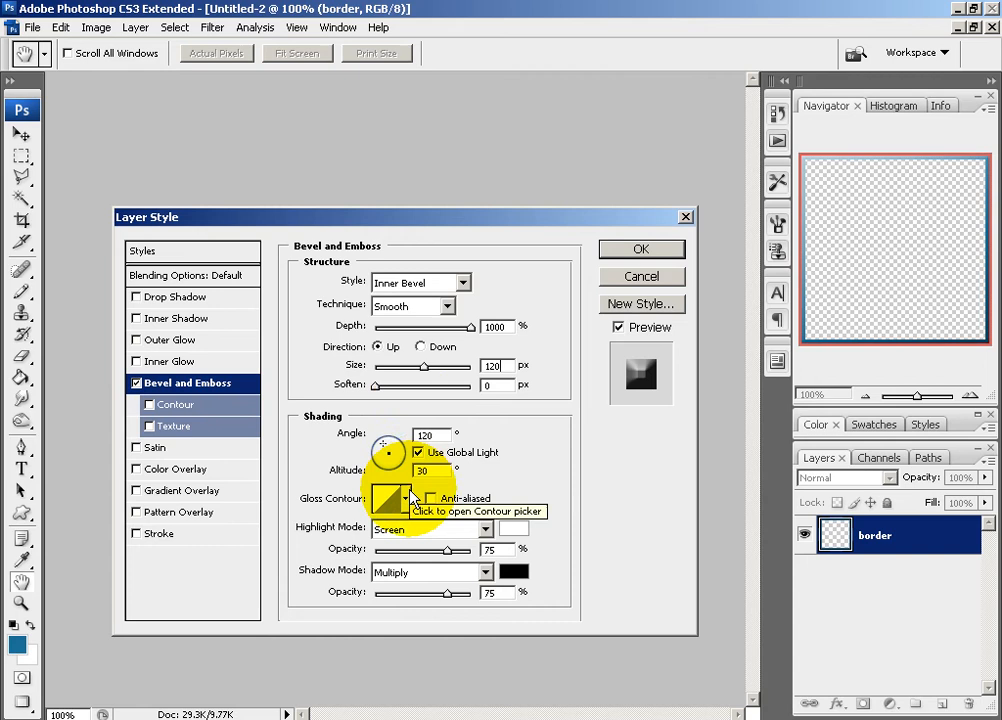
Choose a jagged gloss contour and apply the inner bevel to the border.
left_click(404, 498)
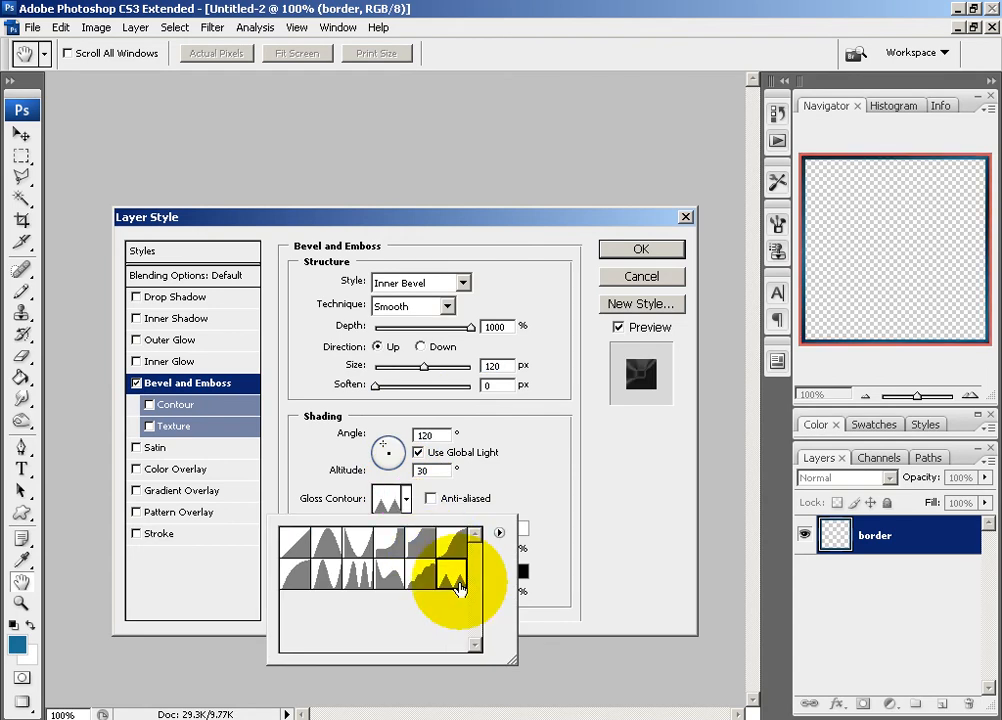
left_click(456, 584)
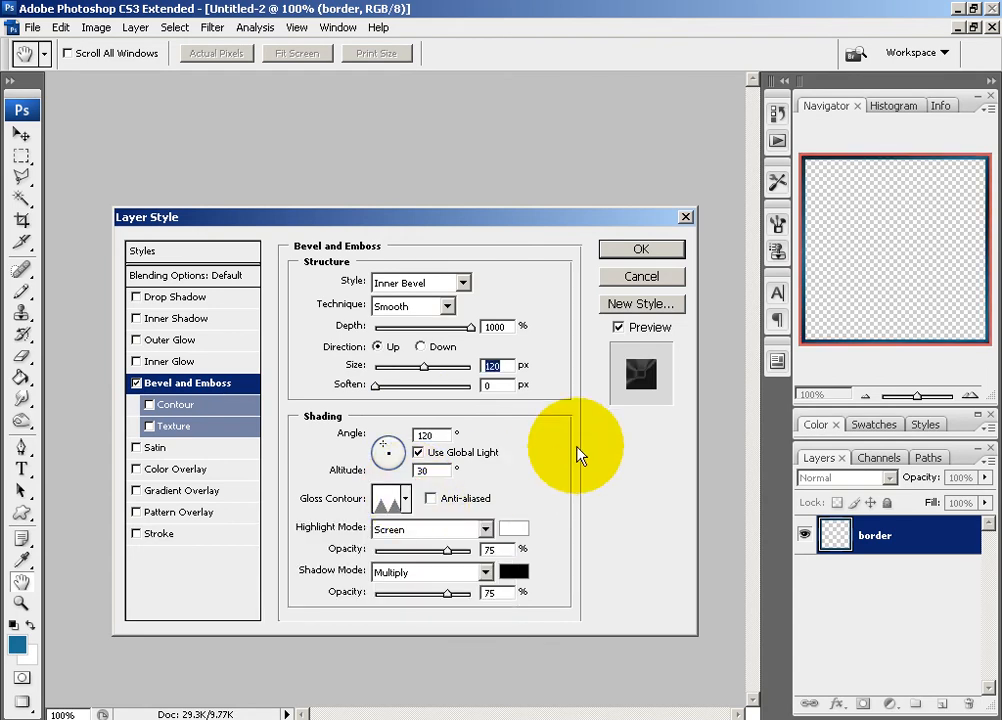
mouse_move(956, 364)
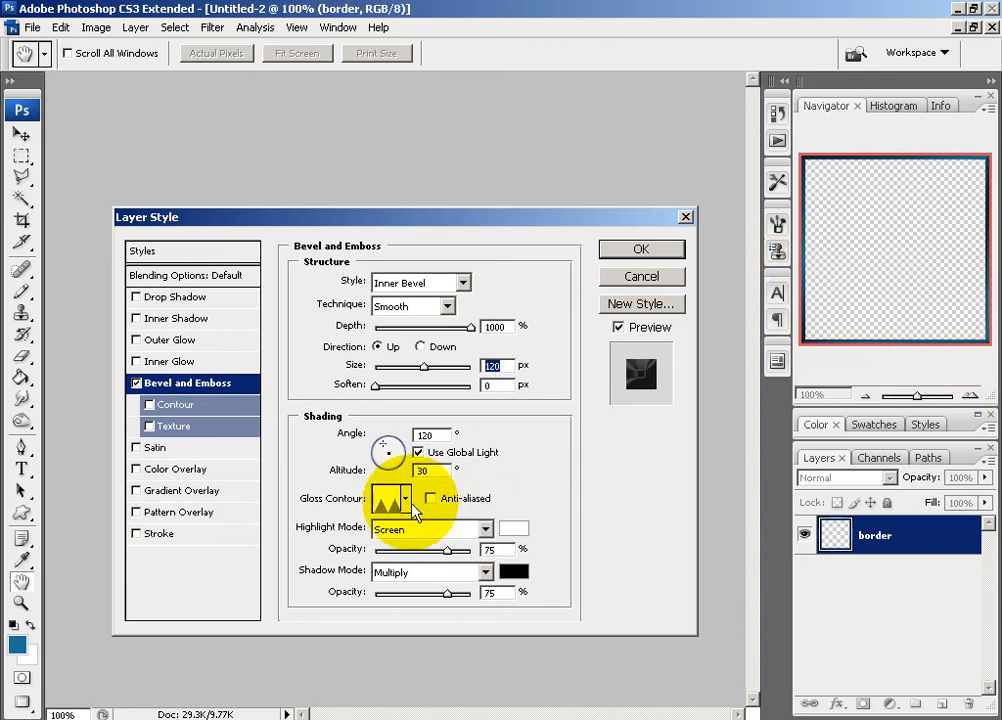
left_click(406, 498)
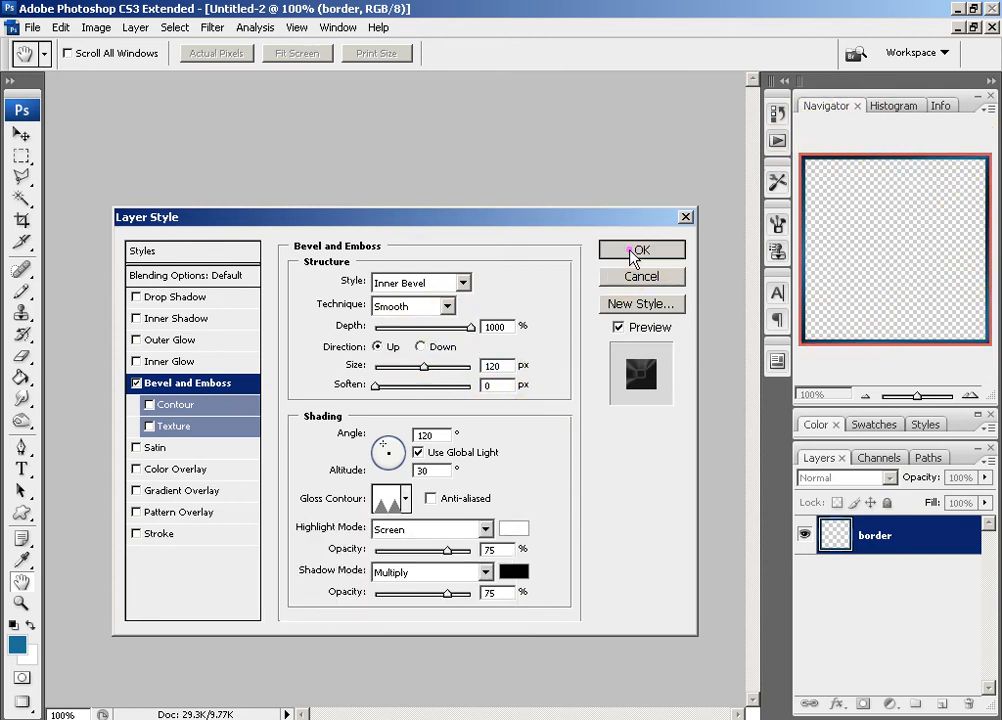
left_click(640, 250)
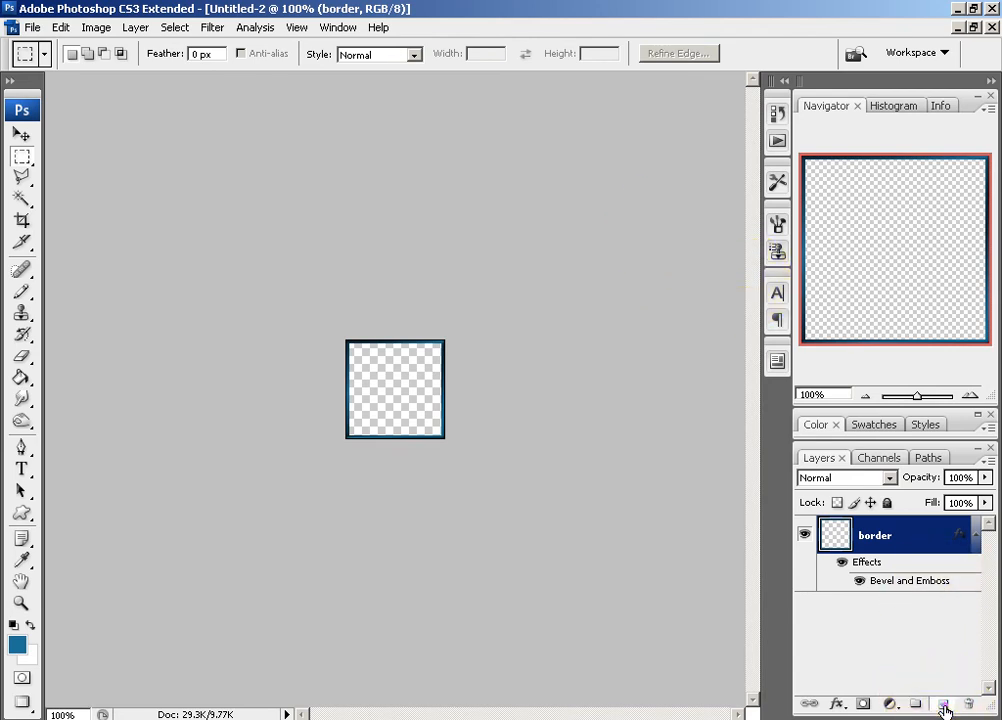
Add a new layer named 'blackbox' above the border.
left_click(944, 704)
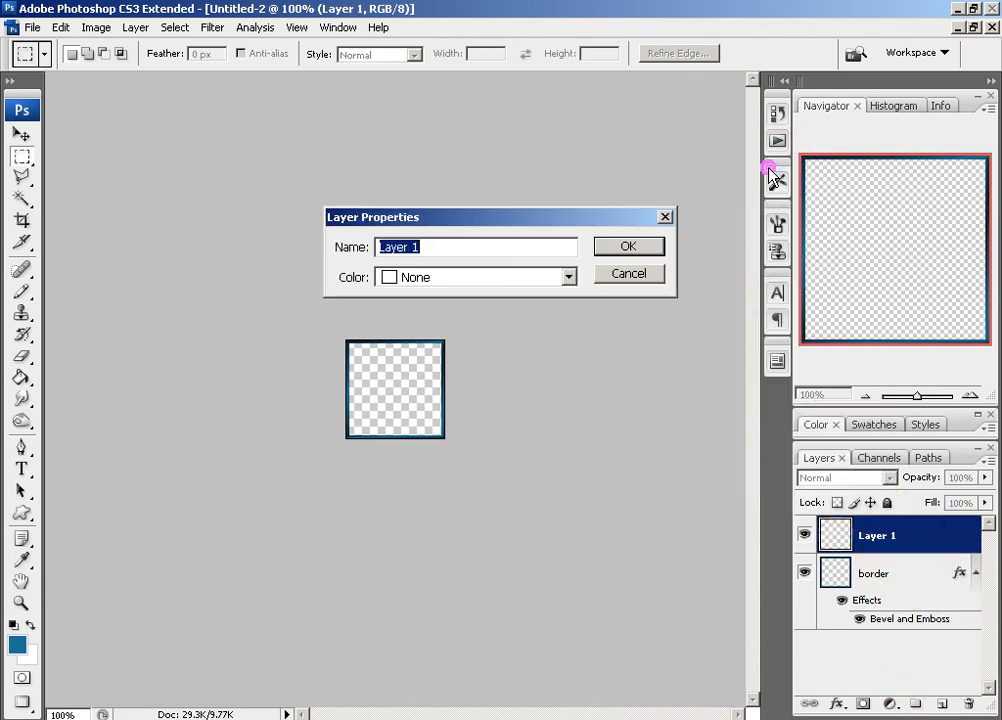
type("blac")
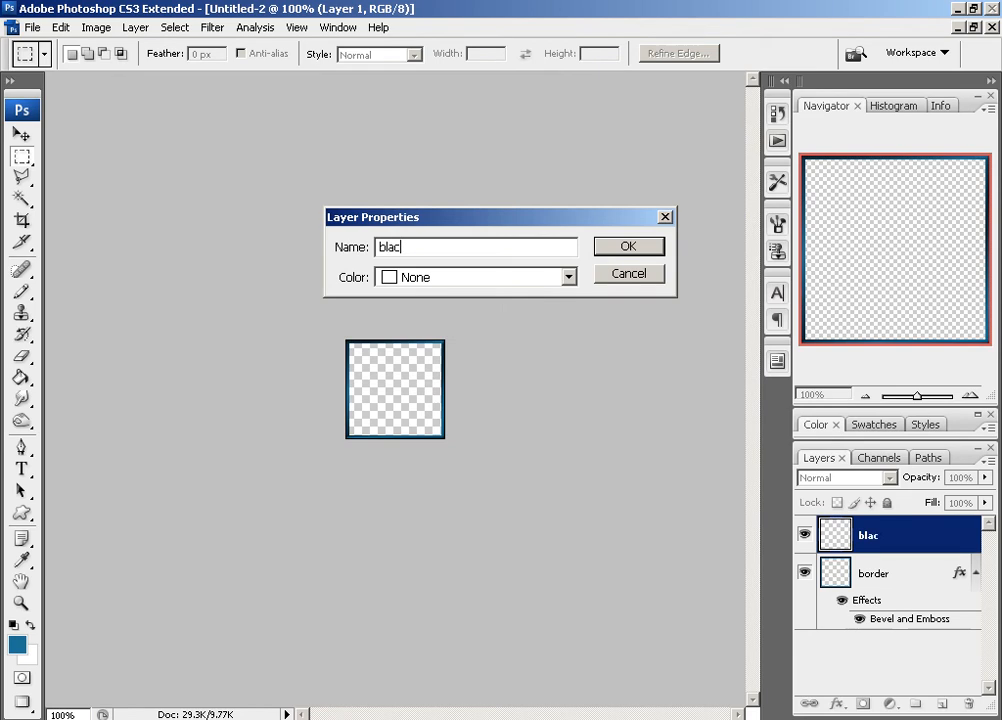
left_click(628, 246)
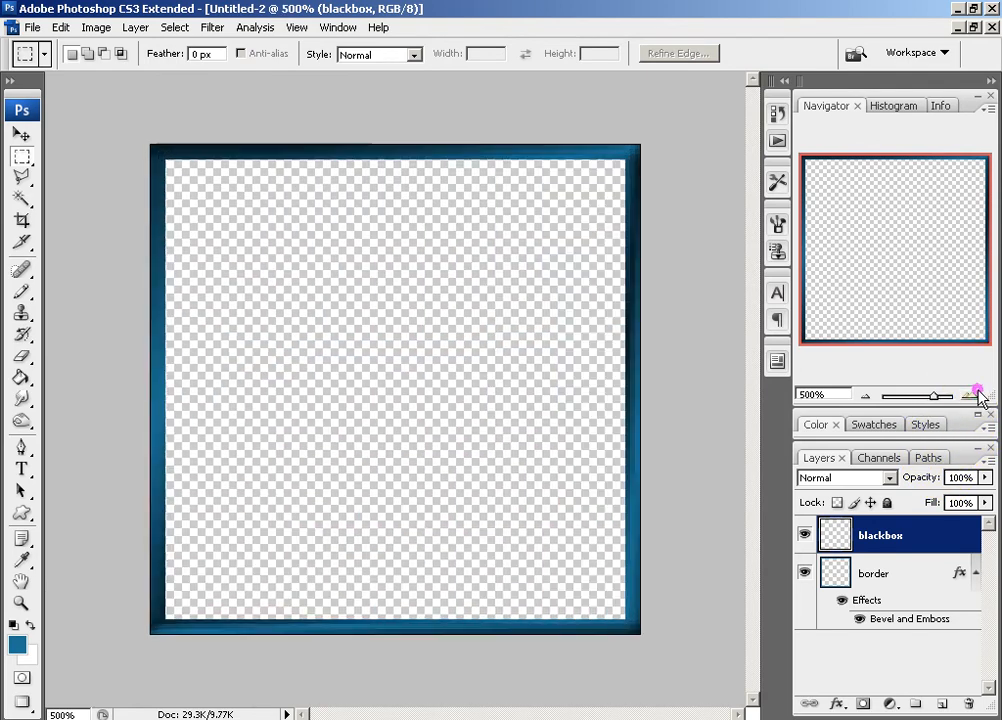
Select the area inside the border and set black as the fill colour.
left_click(980, 390)
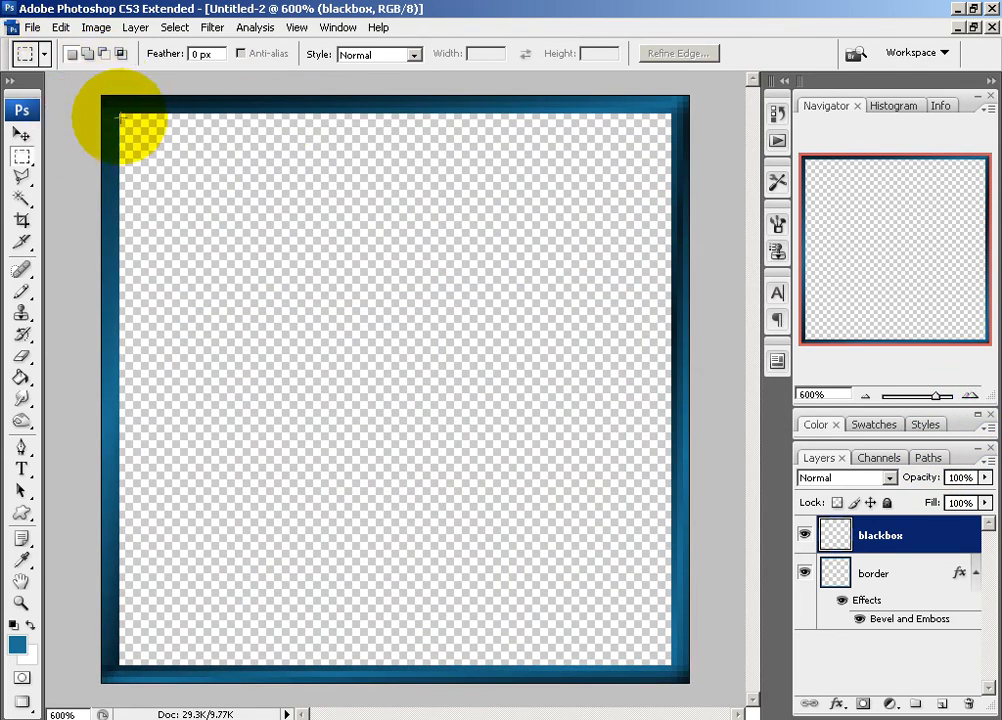
left_click_drag(120, 118, 664, 668)
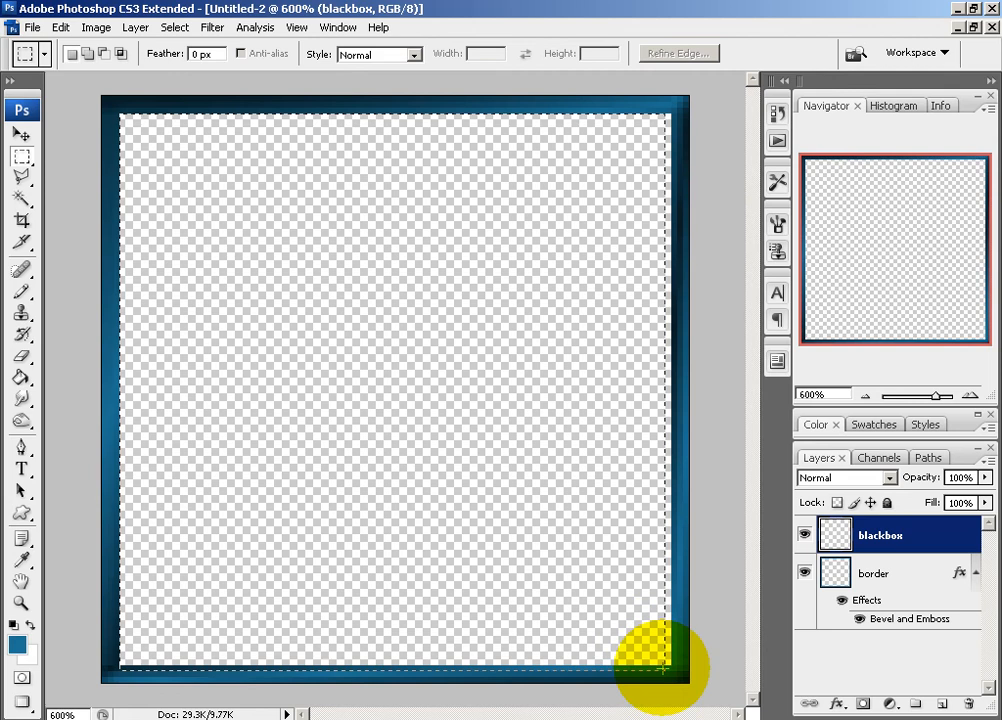
mouse_move(20, 376)
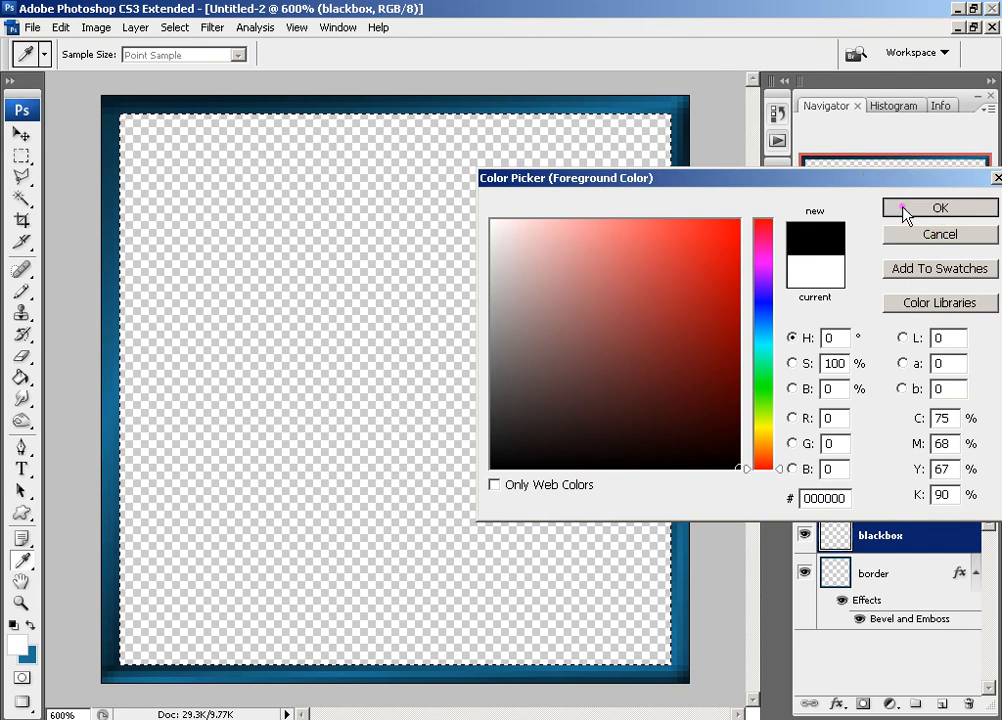
left_click(938, 208)
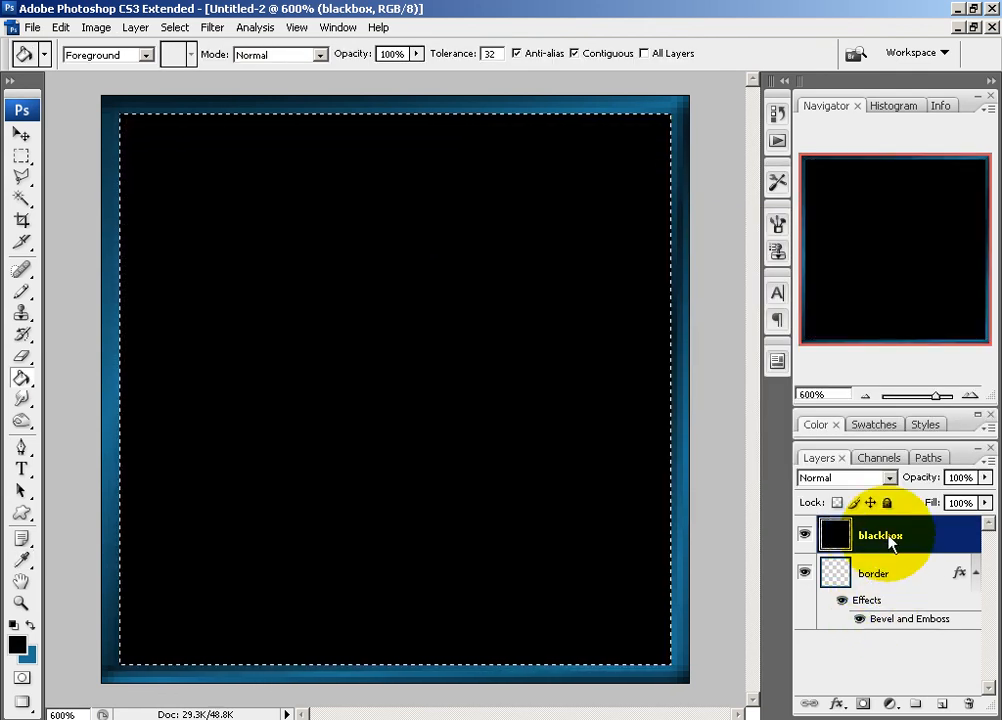
Apply a low-opacity scan-line Pattern Overlay to blackbox and view at 100%.
double_click(880, 534)
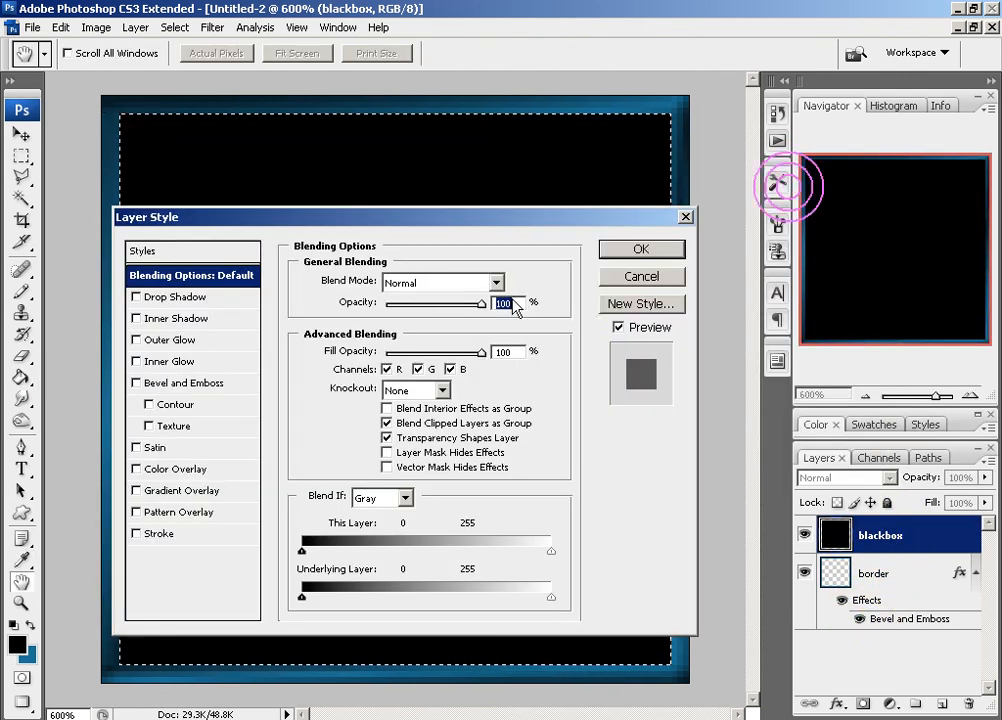
right_click(880, 536)
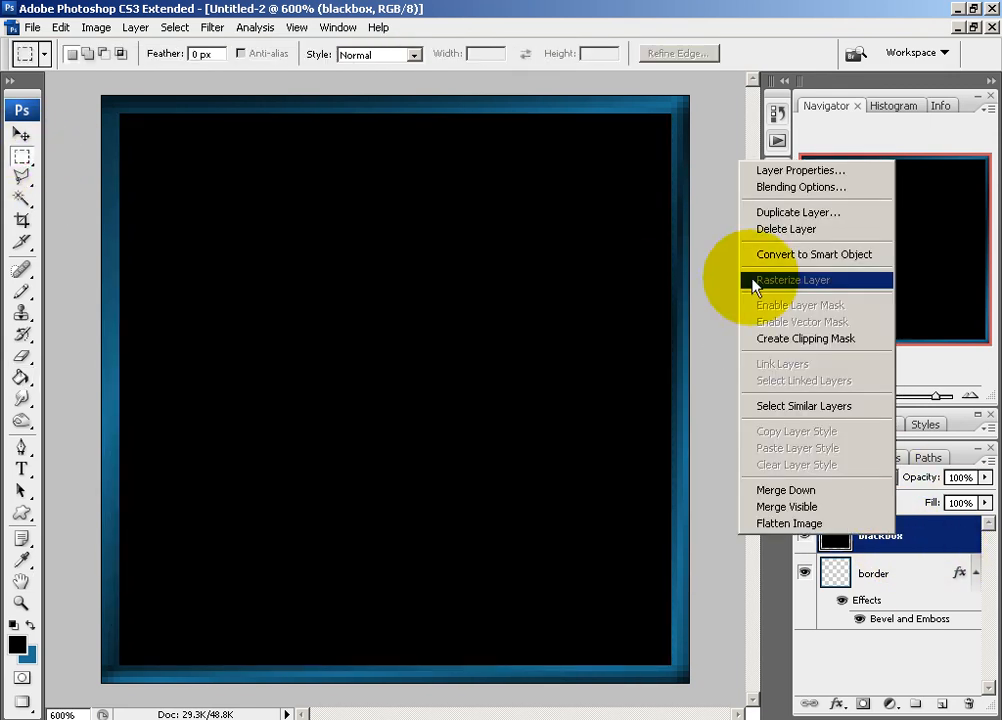
left_click(800, 188)
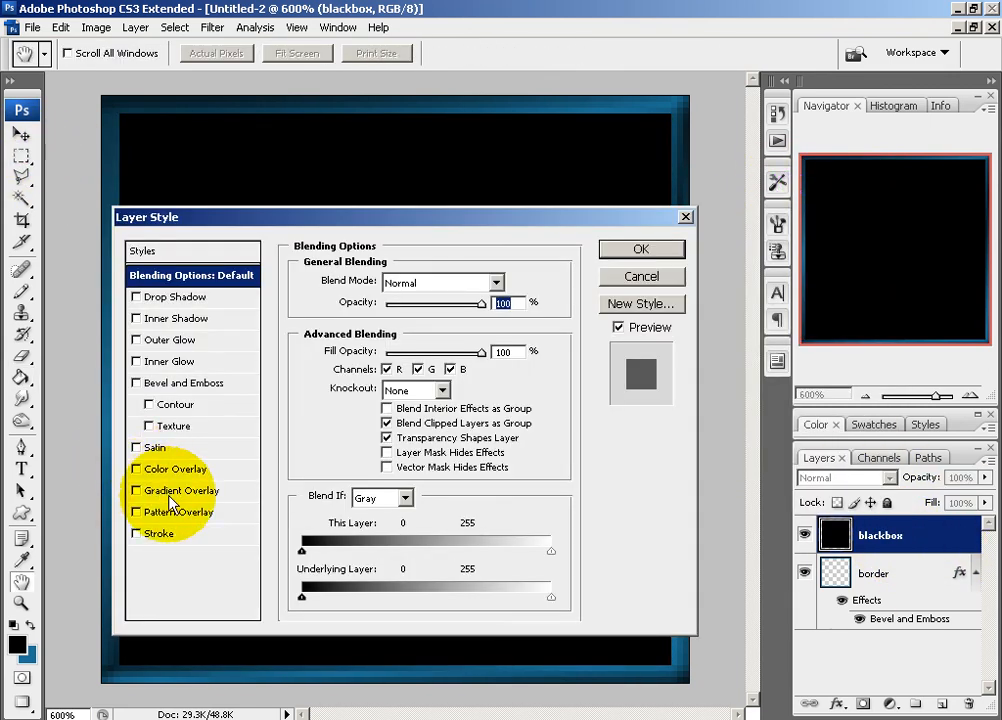
left_click(184, 512)
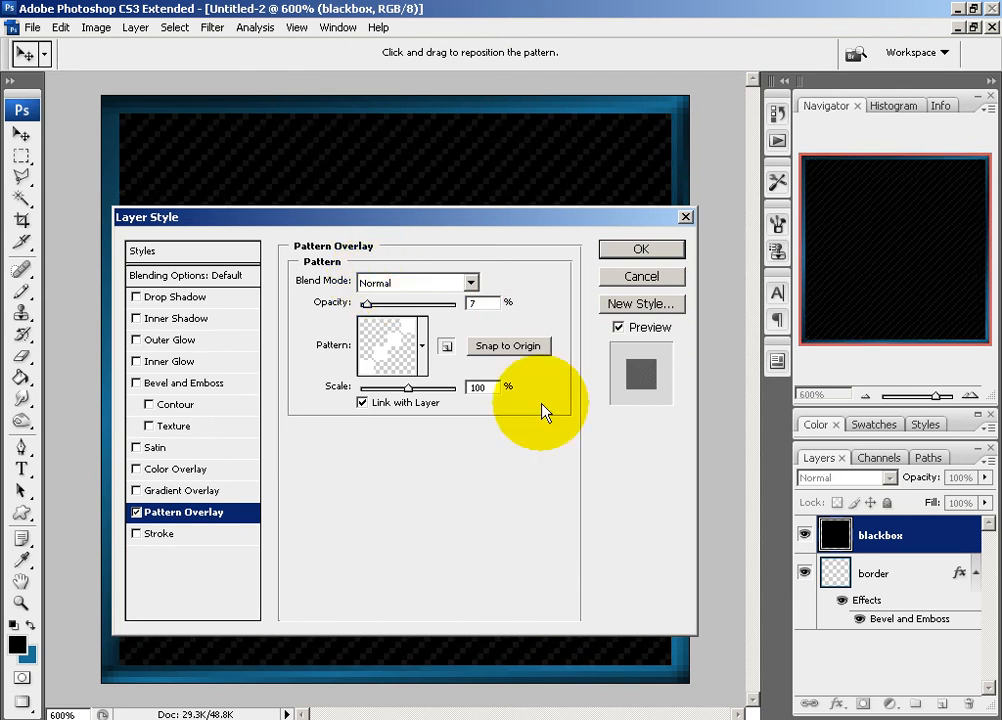
mouse_move(510, 280)
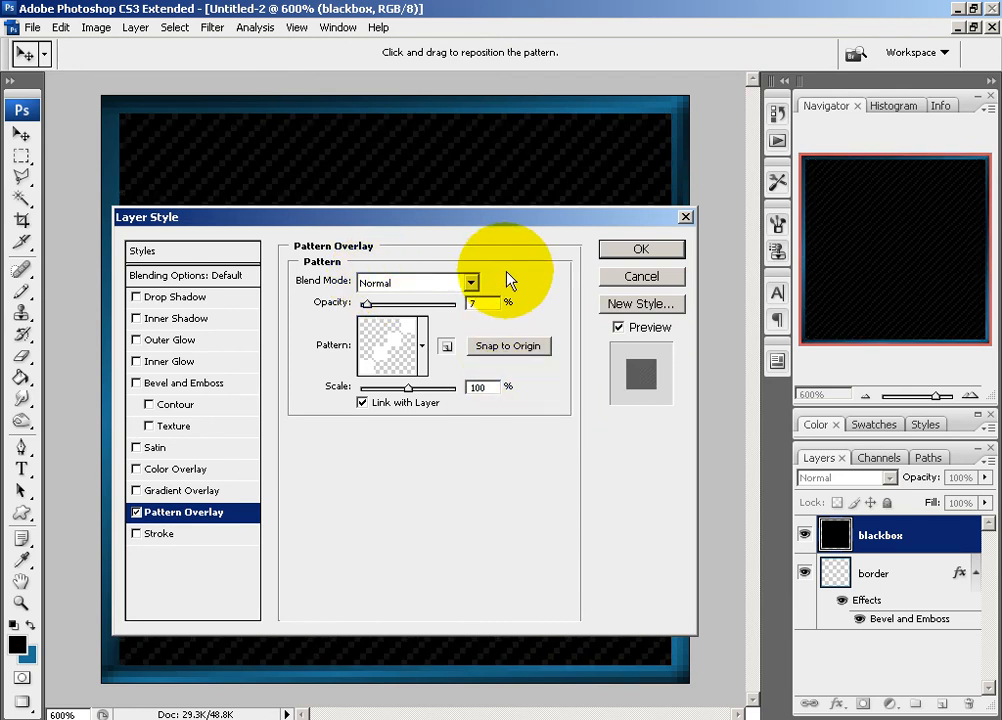
left_click(640, 248)
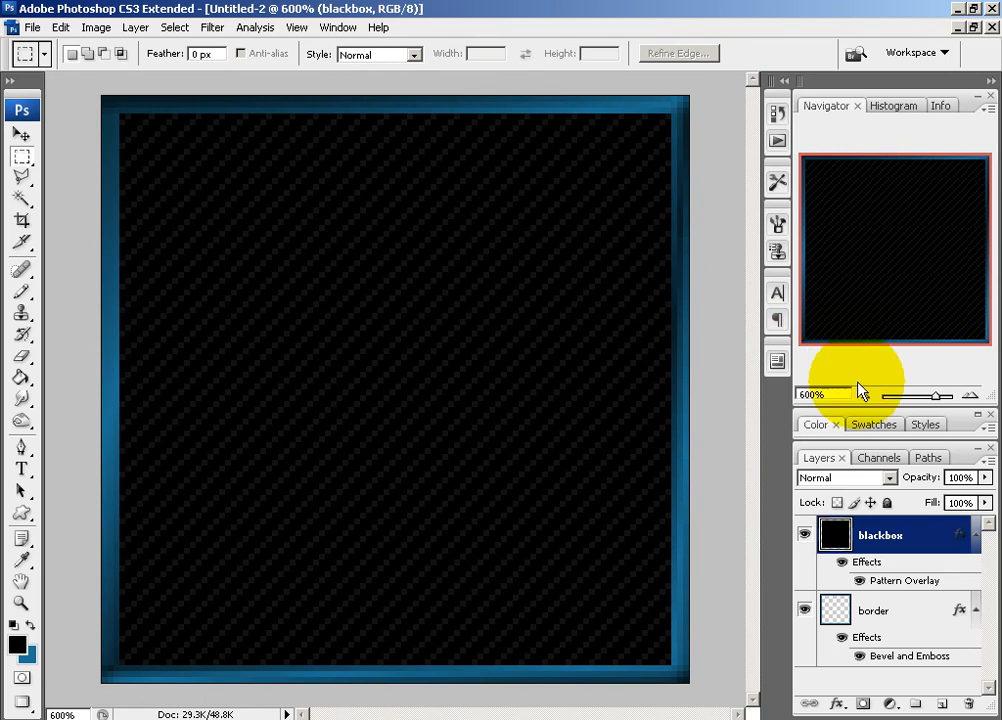
left_click(858, 396)
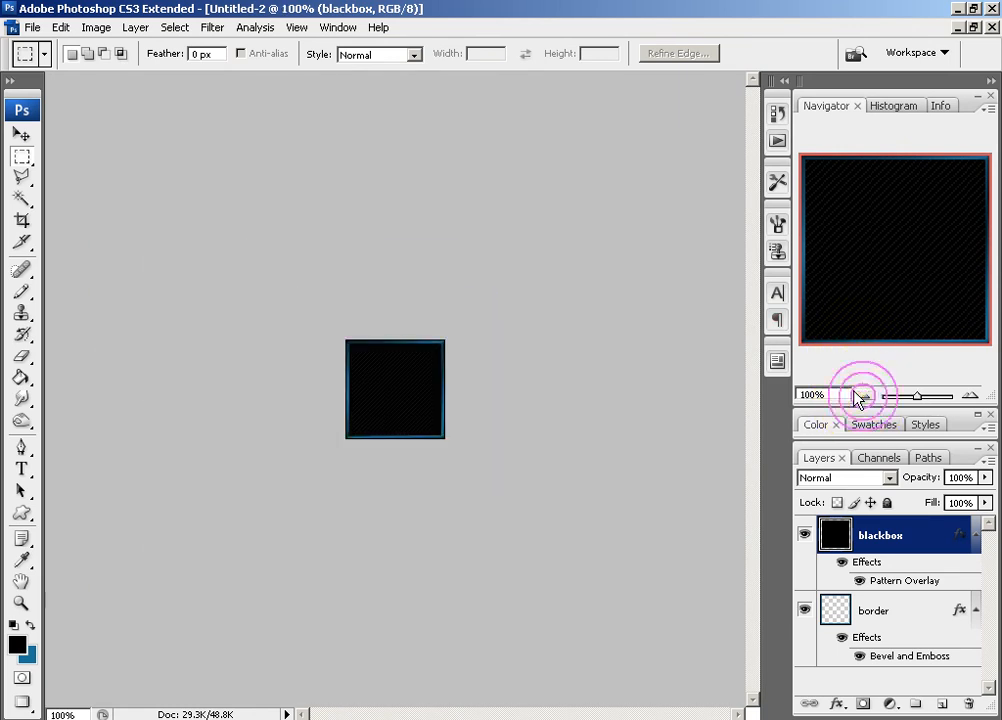
mouse_move(860, 398)
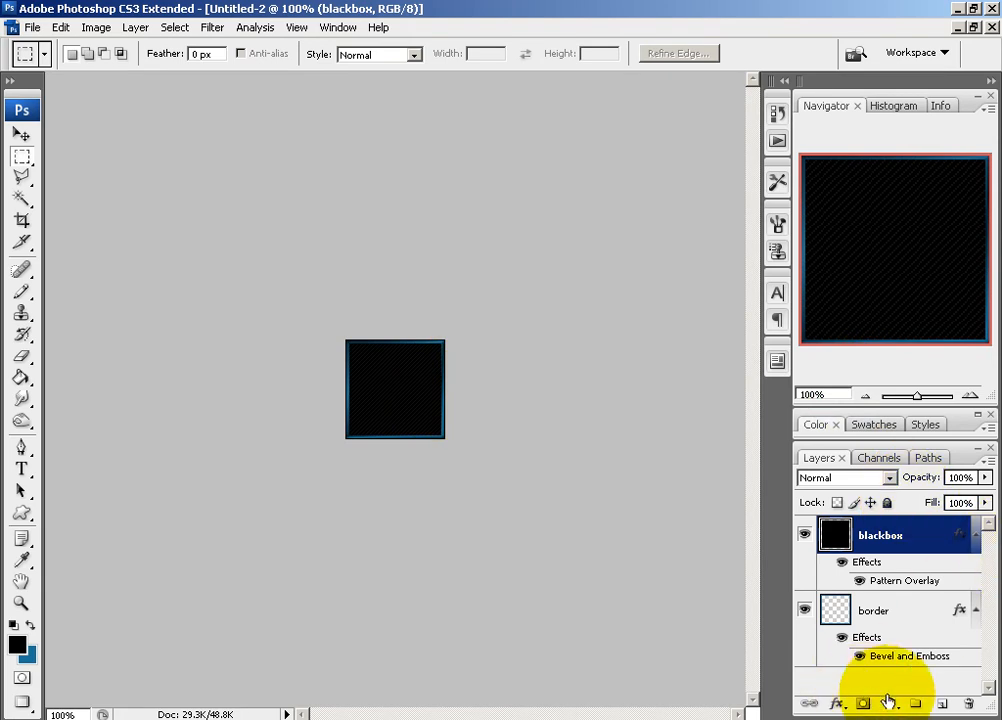
left_click(888, 704)
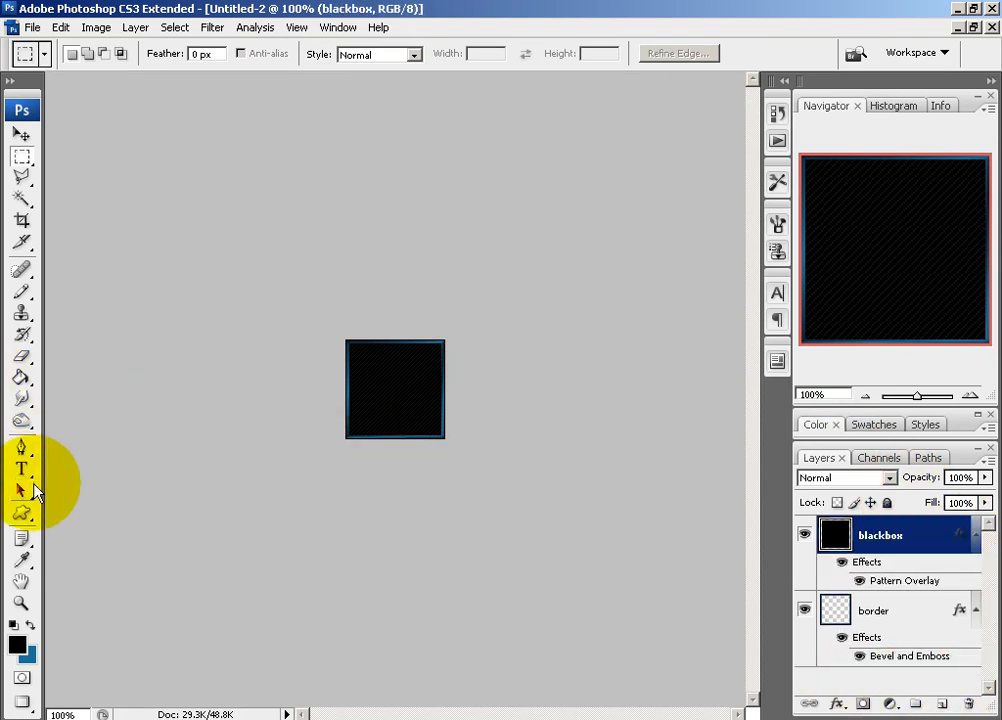
Add a letter Z text layer on the black box and colour it blue.
left_click(22, 470)
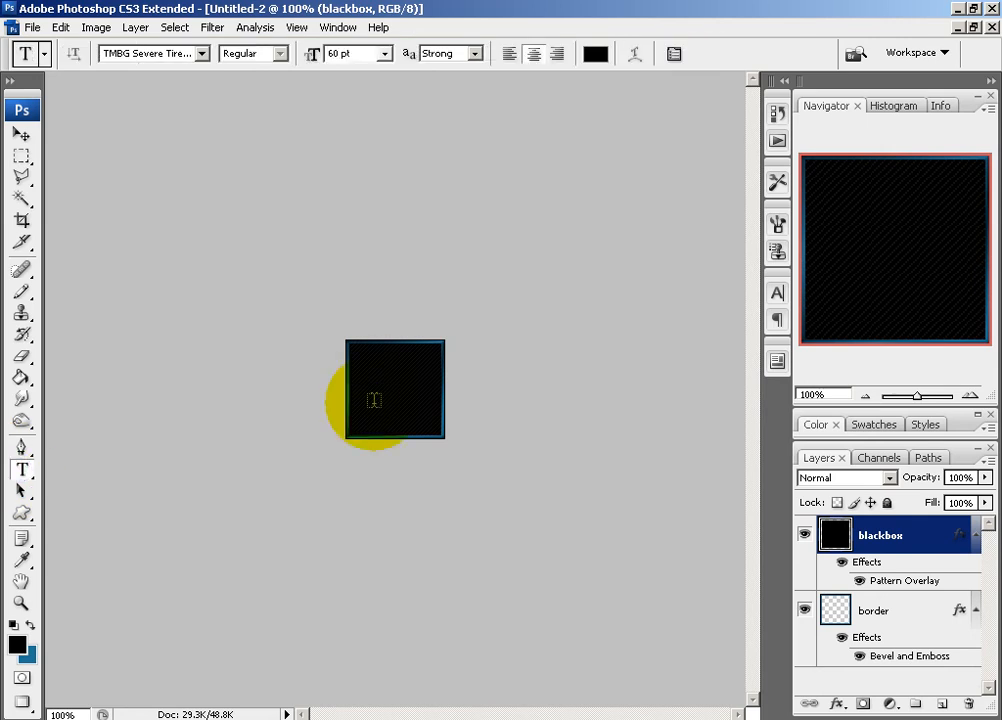
left_click(374, 400)
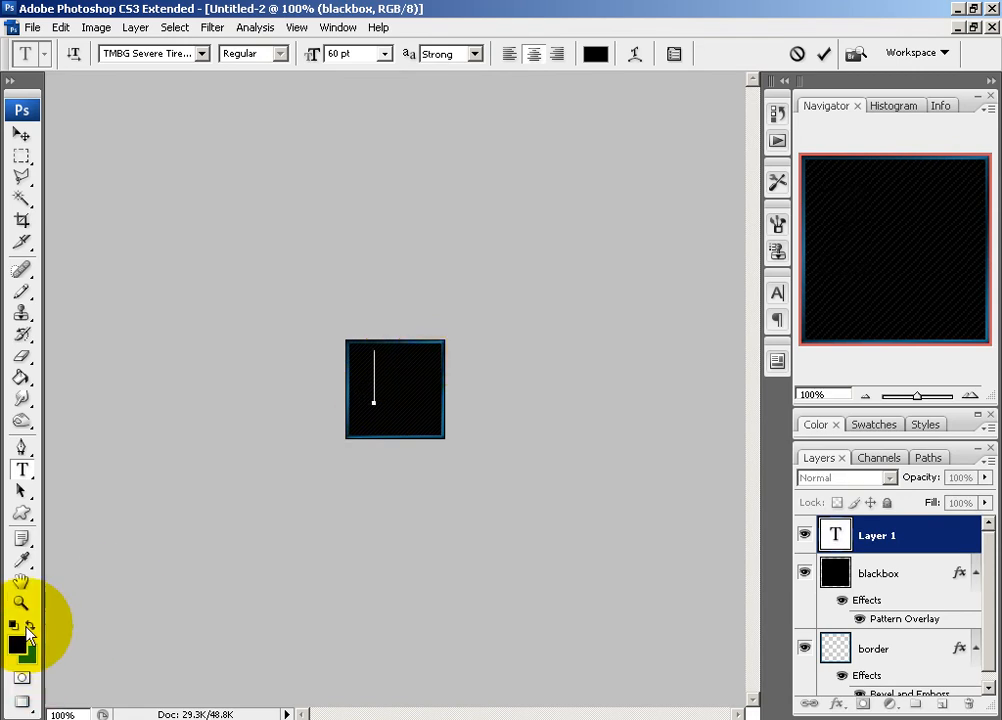
left_click(16, 624)
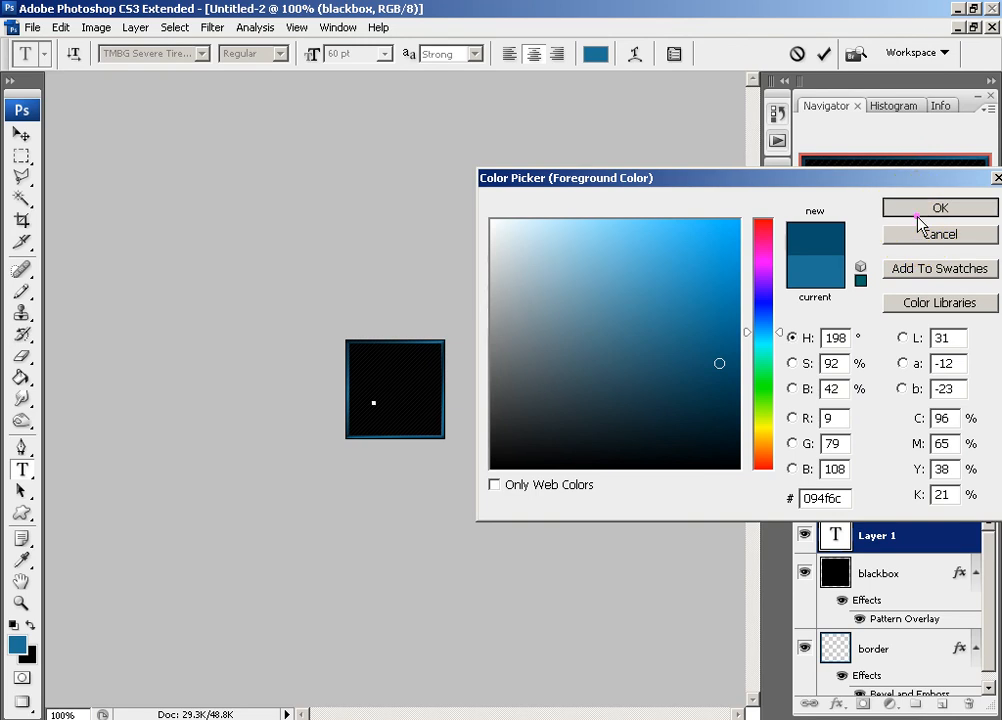
left_click(940, 206)
type("z")
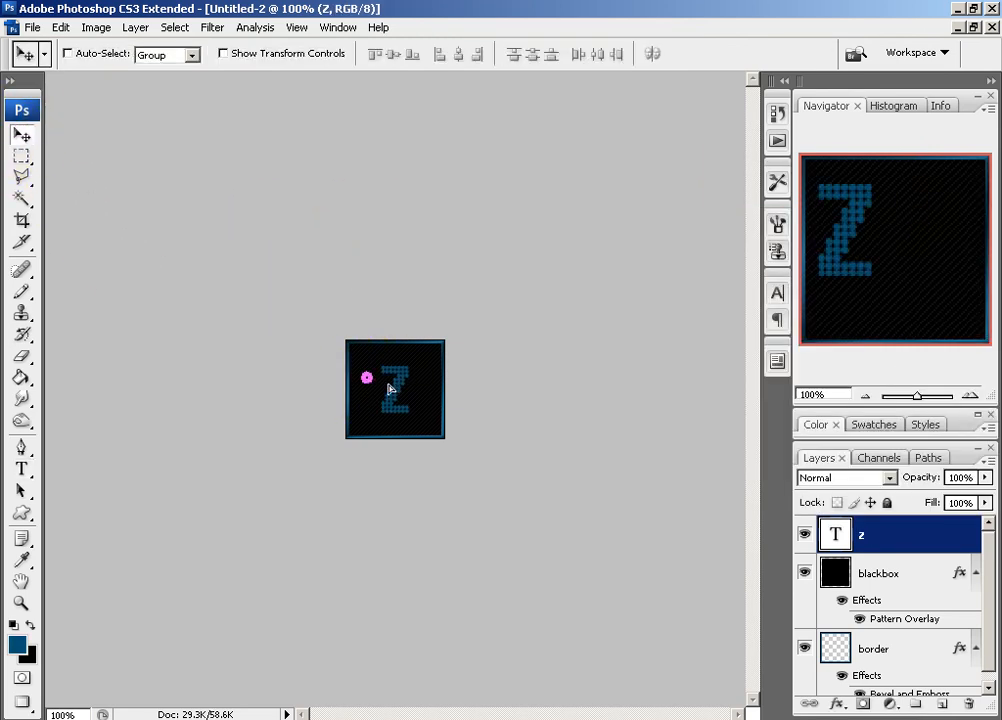
Enable Outer Glow on the Z layer and adjust its spread and size.
right_click(860, 534)
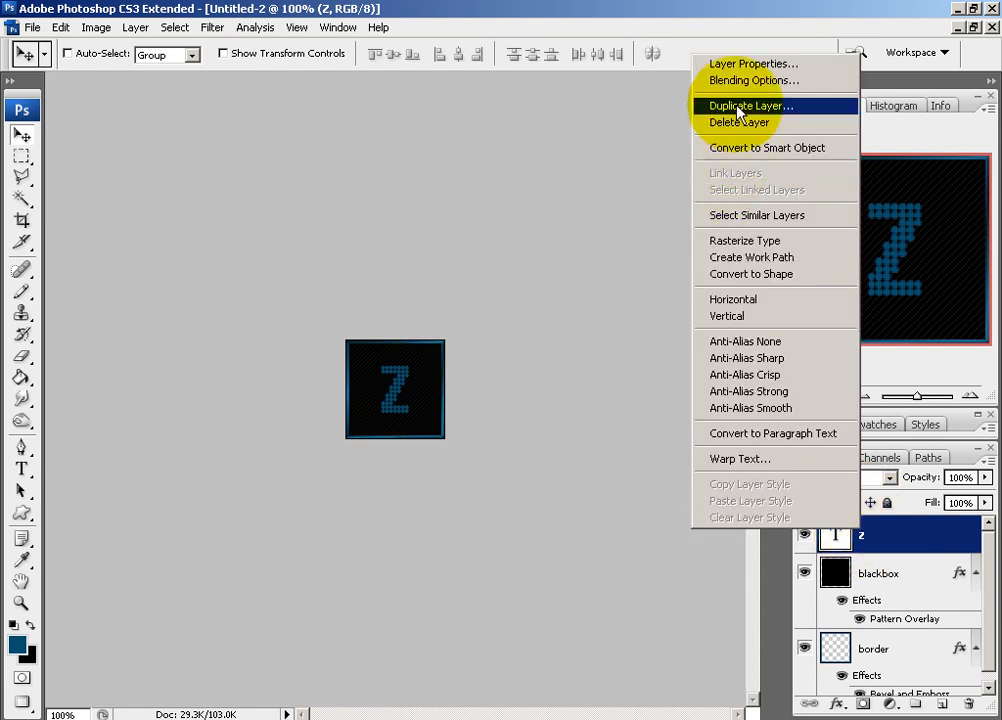
left_click(754, 80)
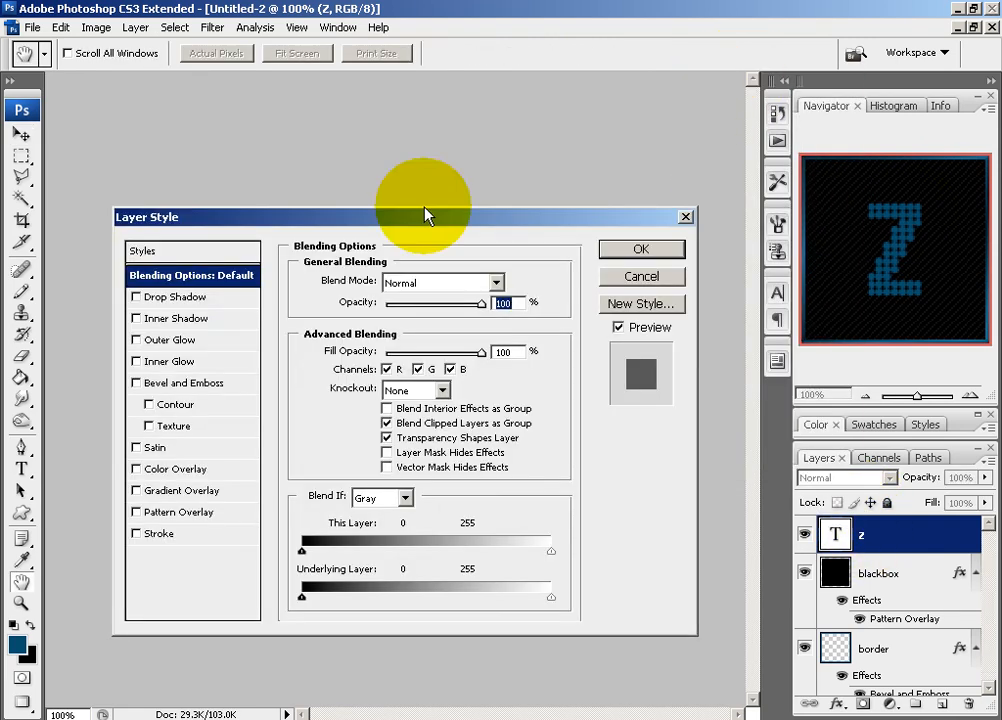
left_click(172, 340)
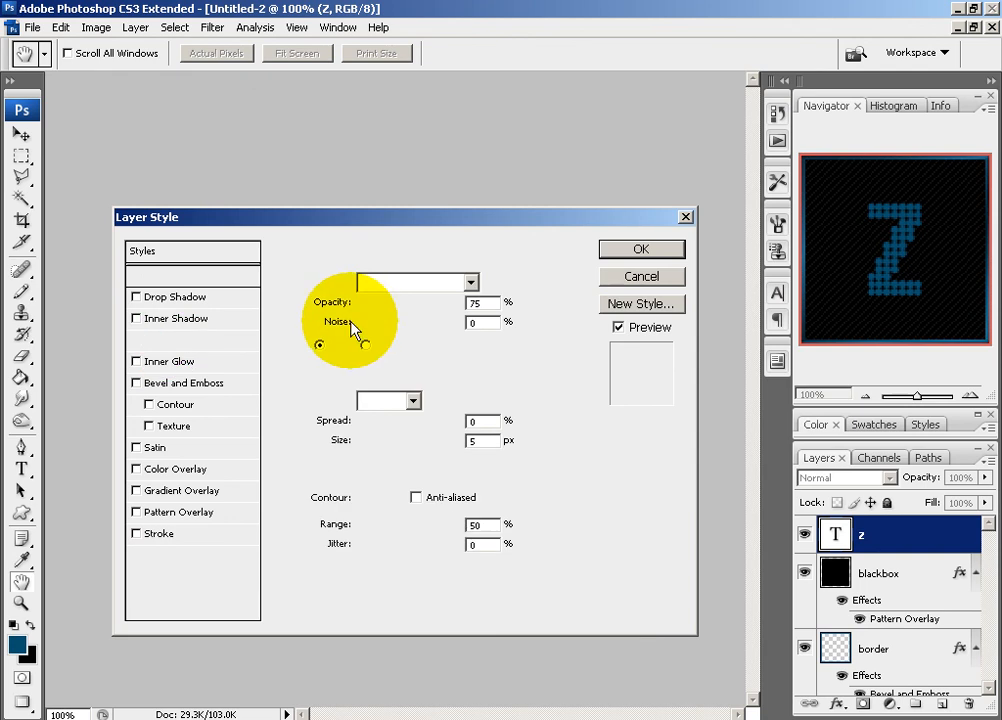
left_click(338, 344)
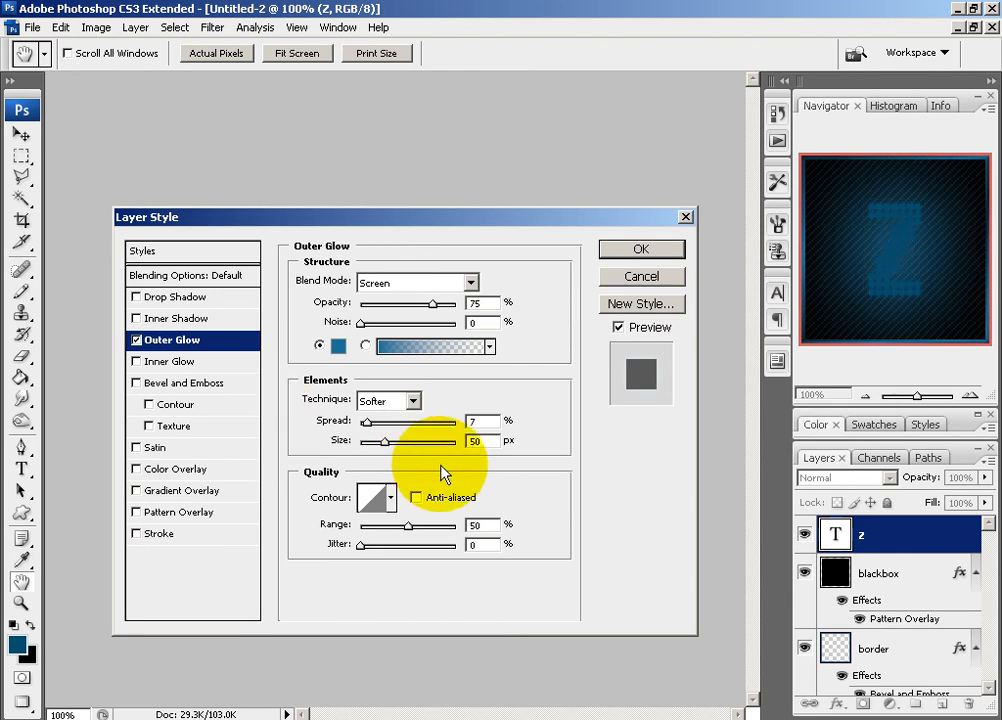
Review the blending settings and apply the blue outer glow to the Z.
left_click(640, 248)
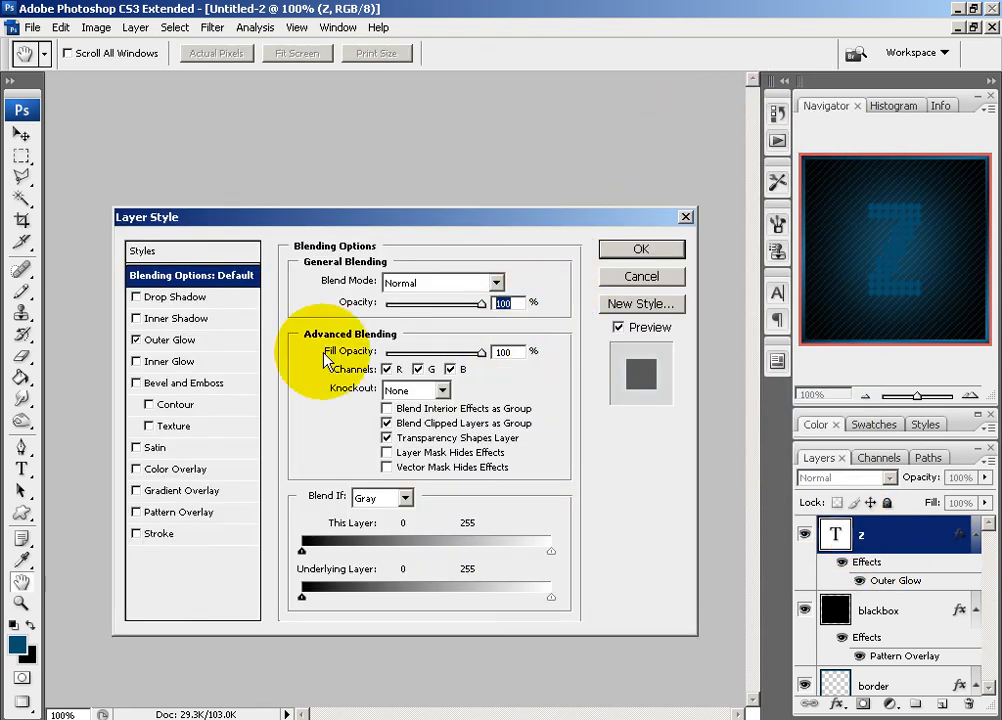
left_click(172, 340)
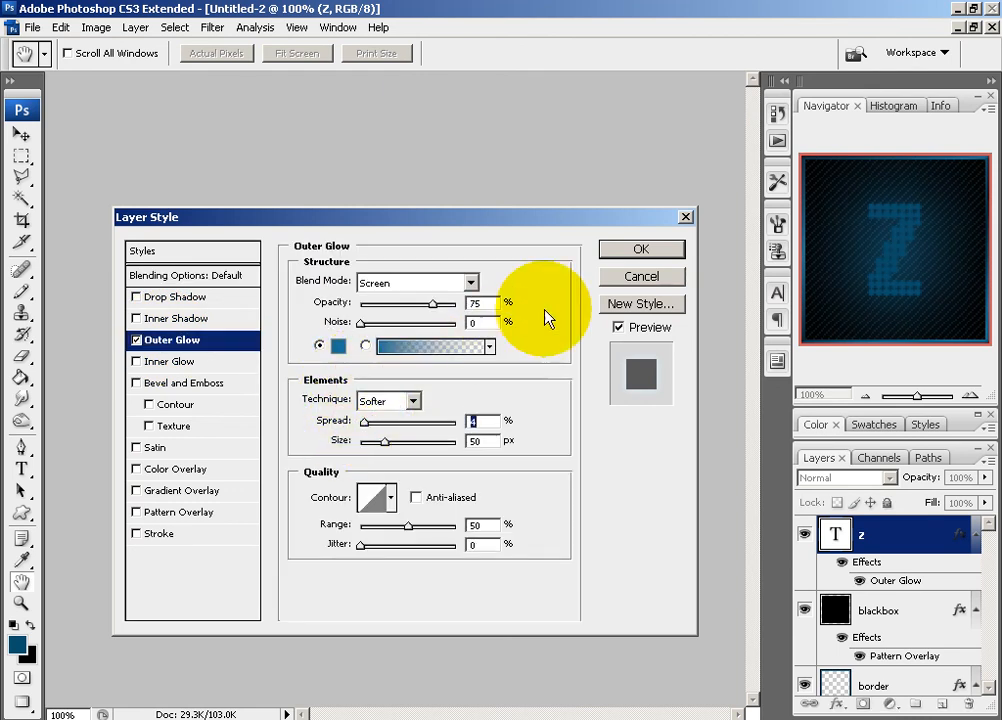
left_click(640, 248)
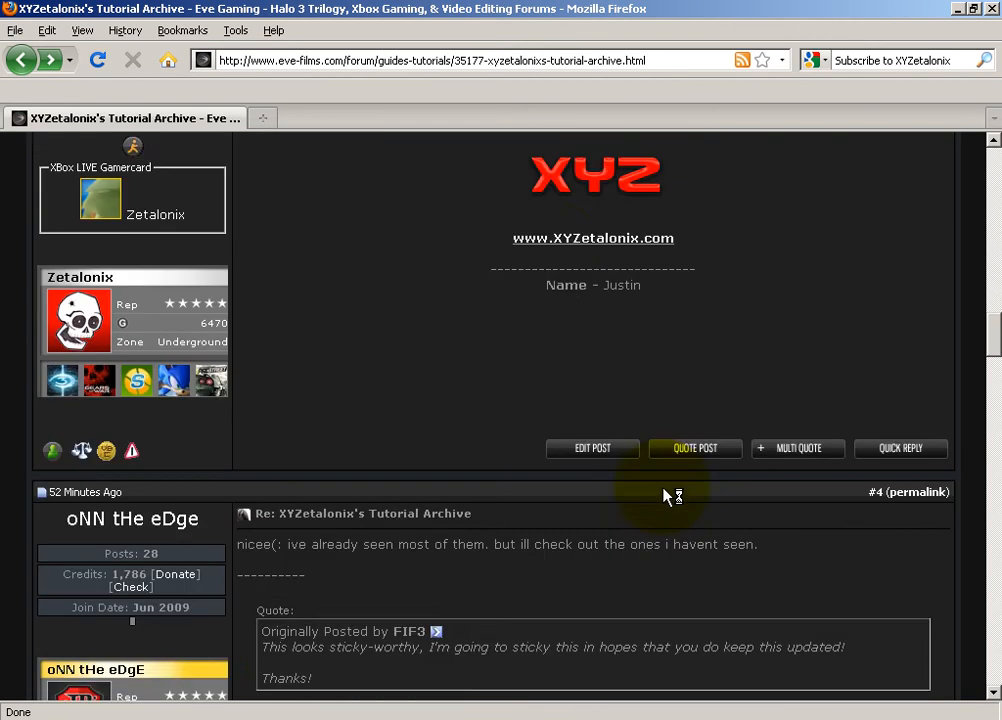
Scroll the forum thread to the tutorial post showing the XYZ logo and contact info.
scroll("up", 3)
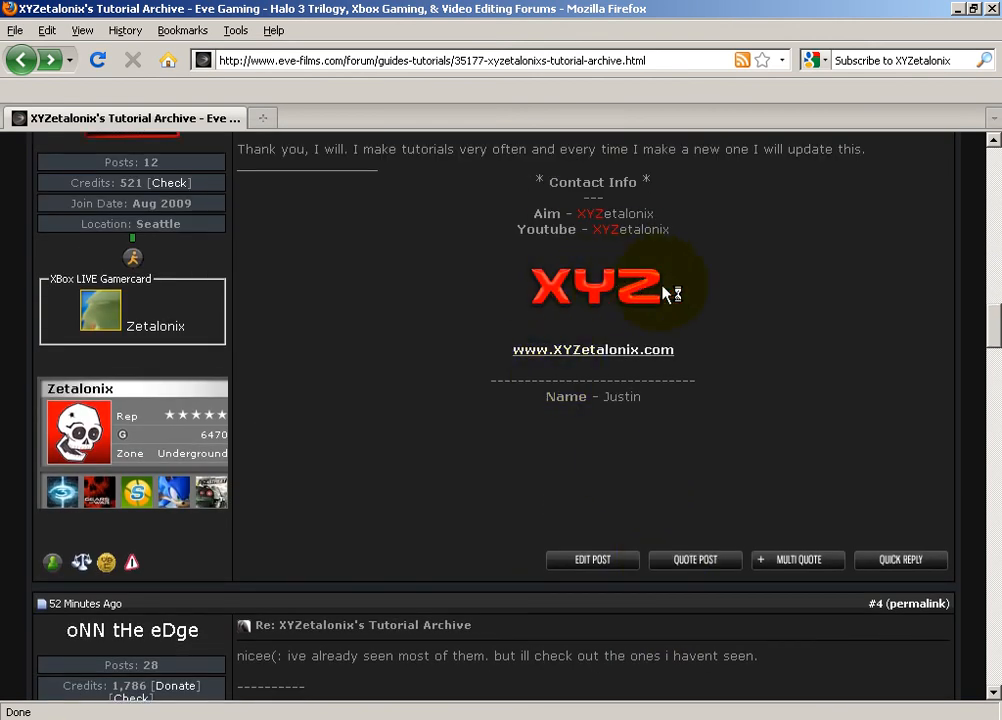
mouse_move(620, 284)
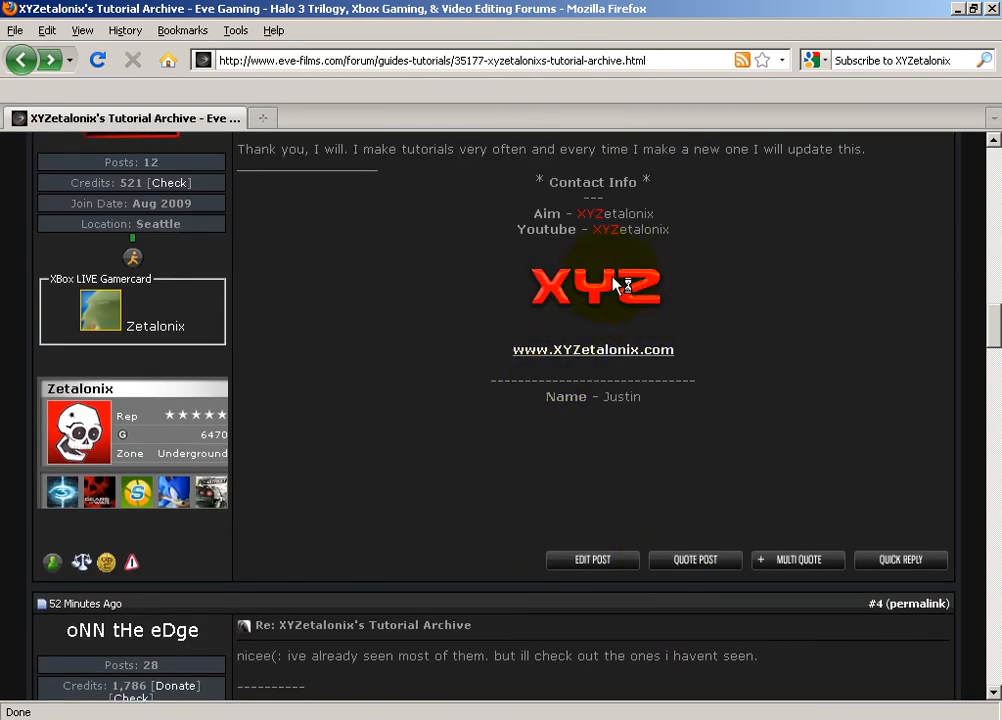